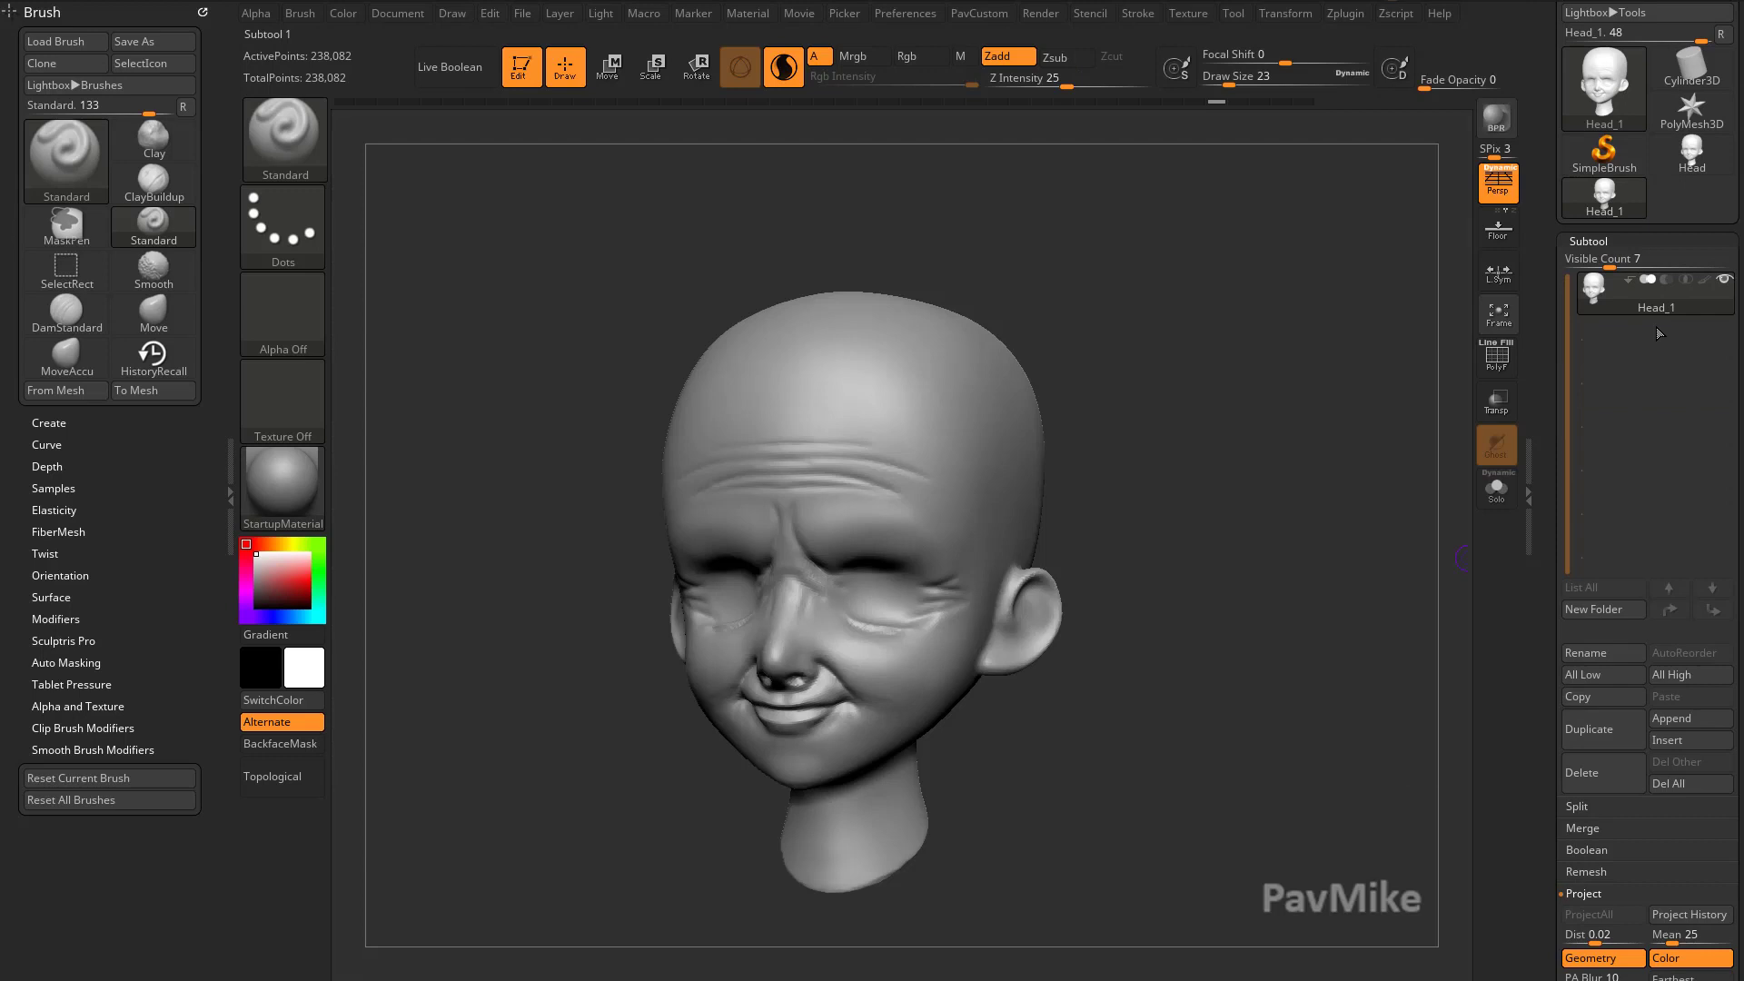
- Rename the wrinkled head subtool to 'HeadCrazy'
left_click(1600, 652)
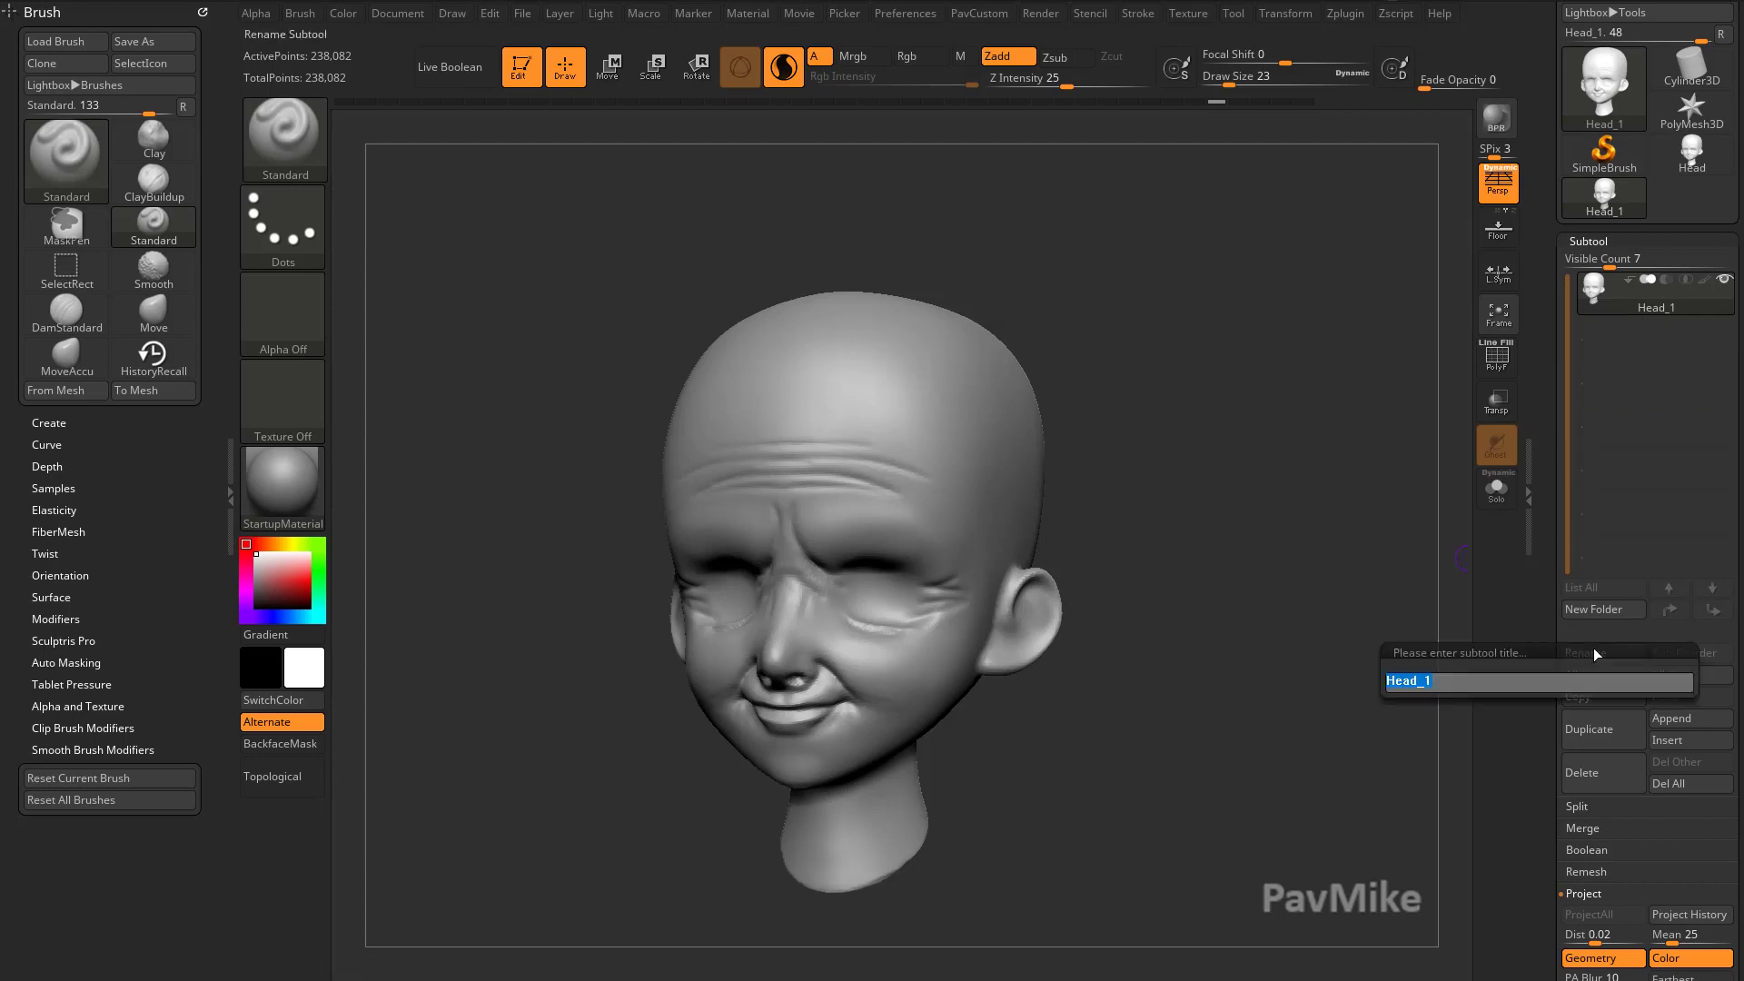
type("HeadCrazy")
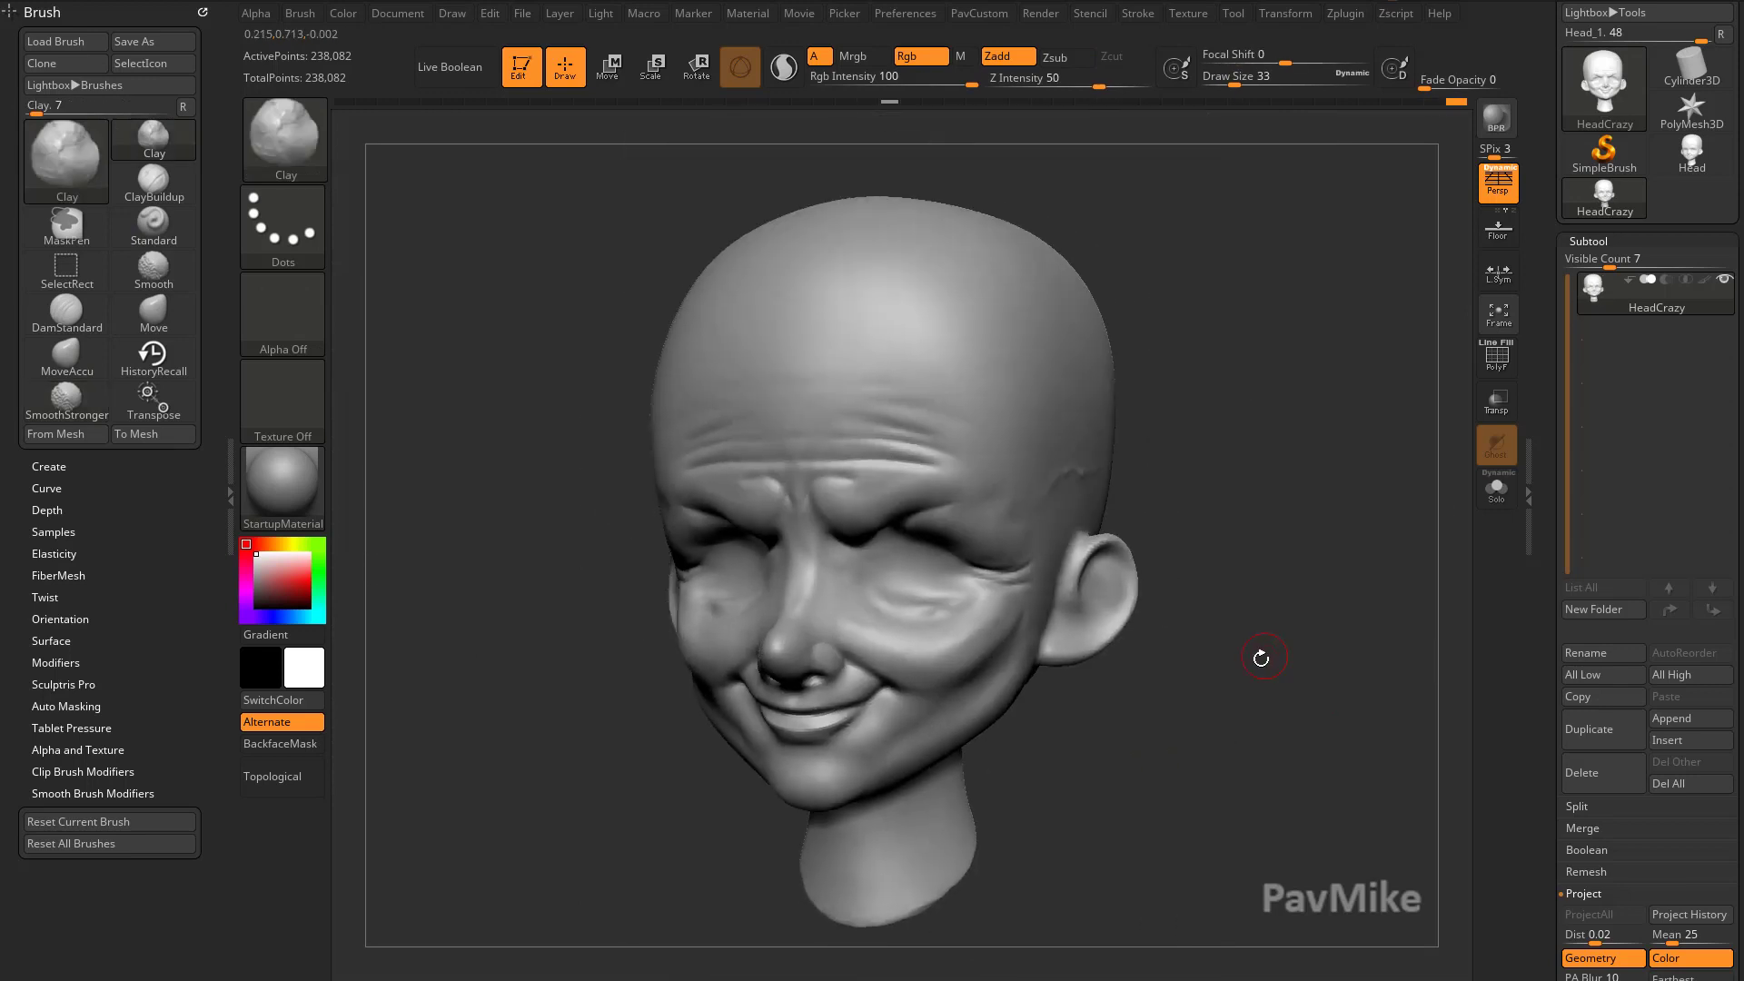
- Switch to the smooth cartoon Head tool with the HistoryRecall brush active
left_click_drag(1263, 655, 1296, 699)
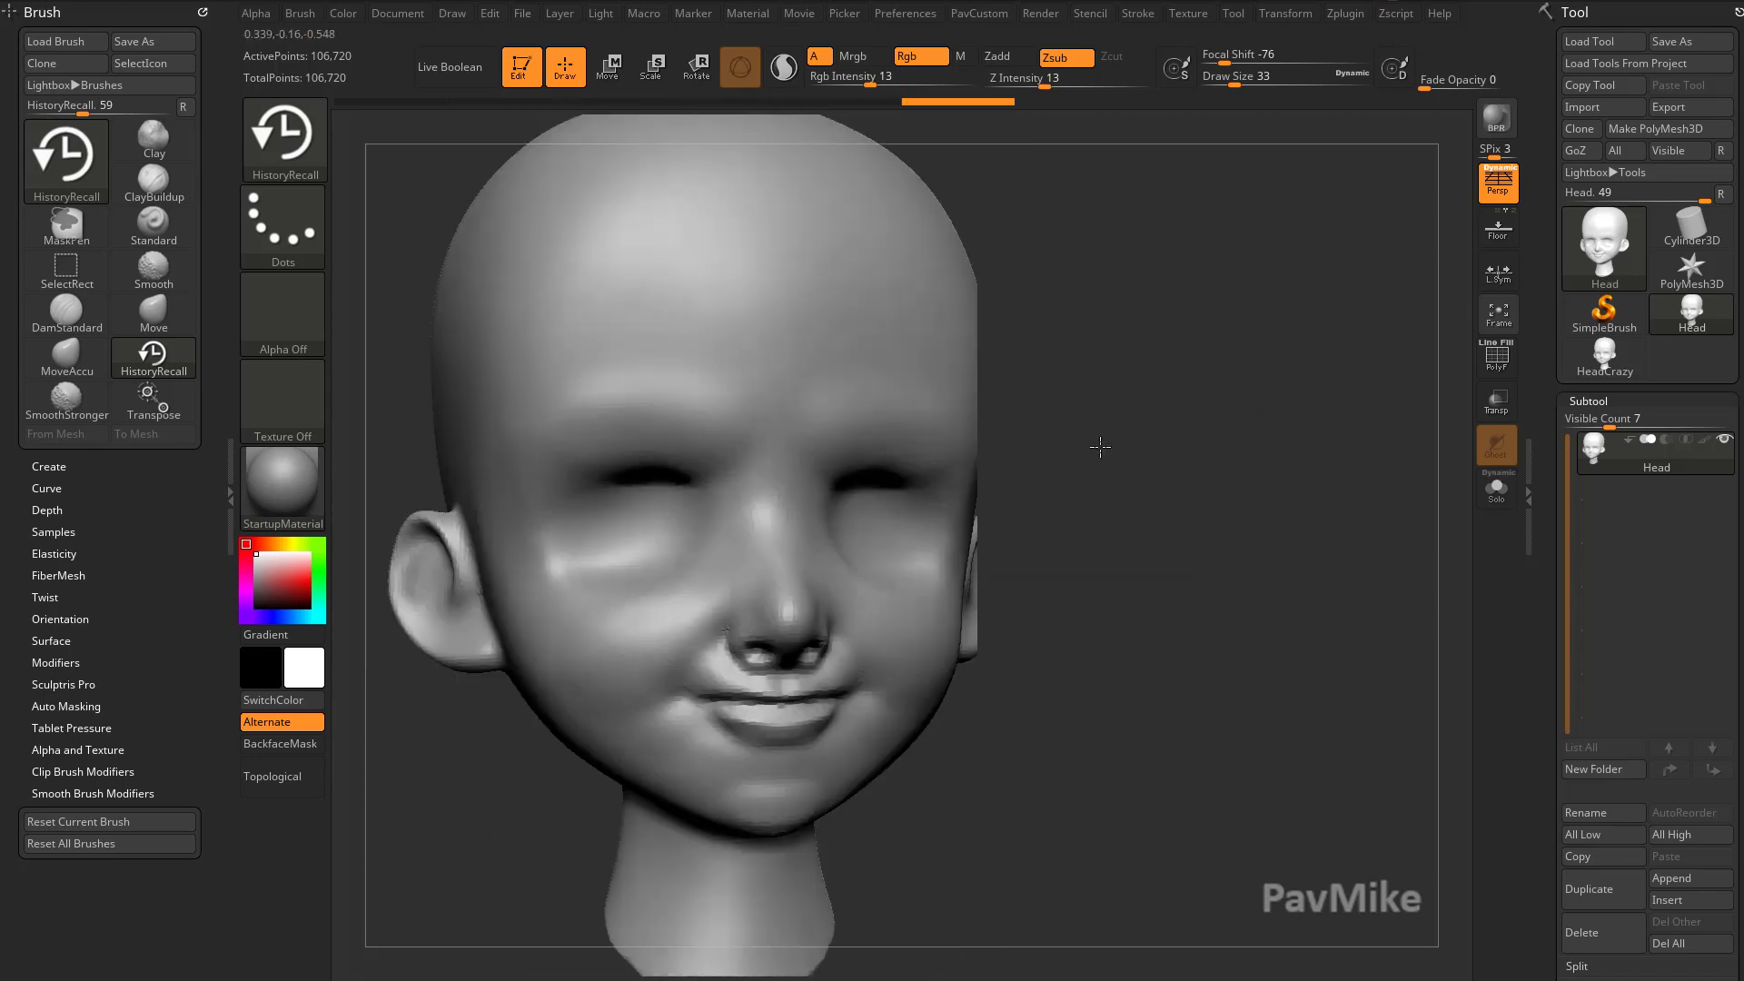
left_click_drag(1099, 448, 1279, 443)
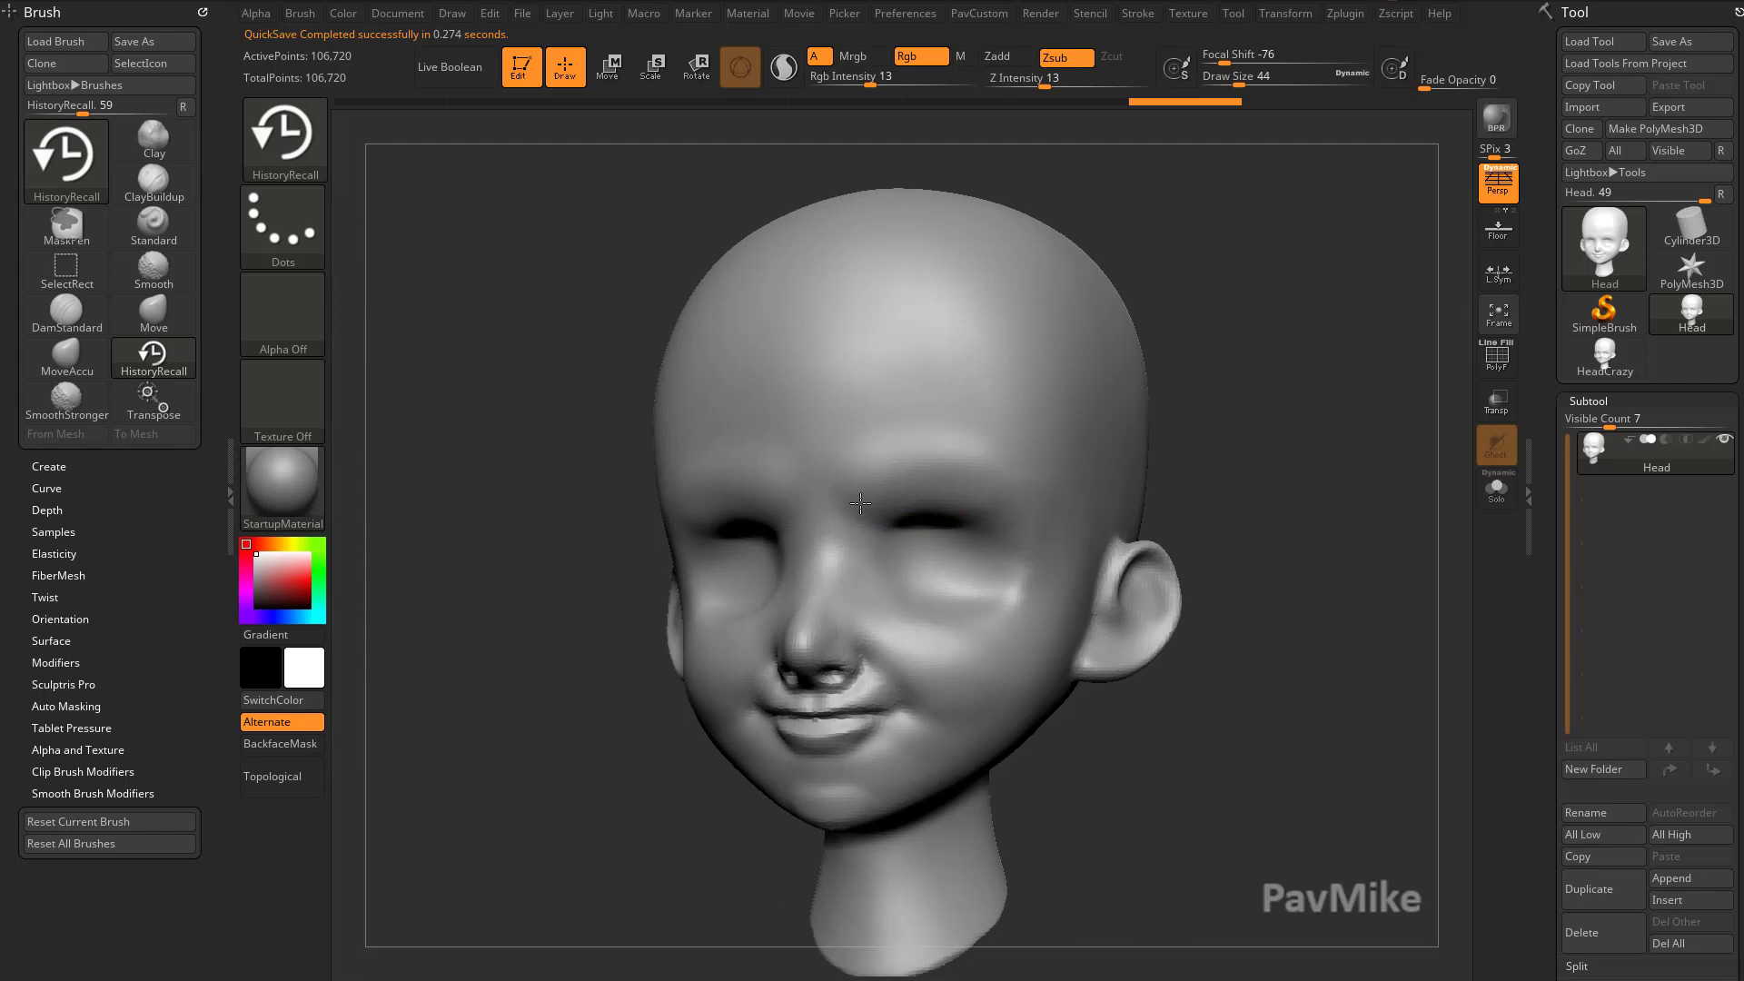
- Recall HeadCrazy's wrinkles onto Head's cheeks, mouth corner, eyes and forehead
left_click(1604, 358)
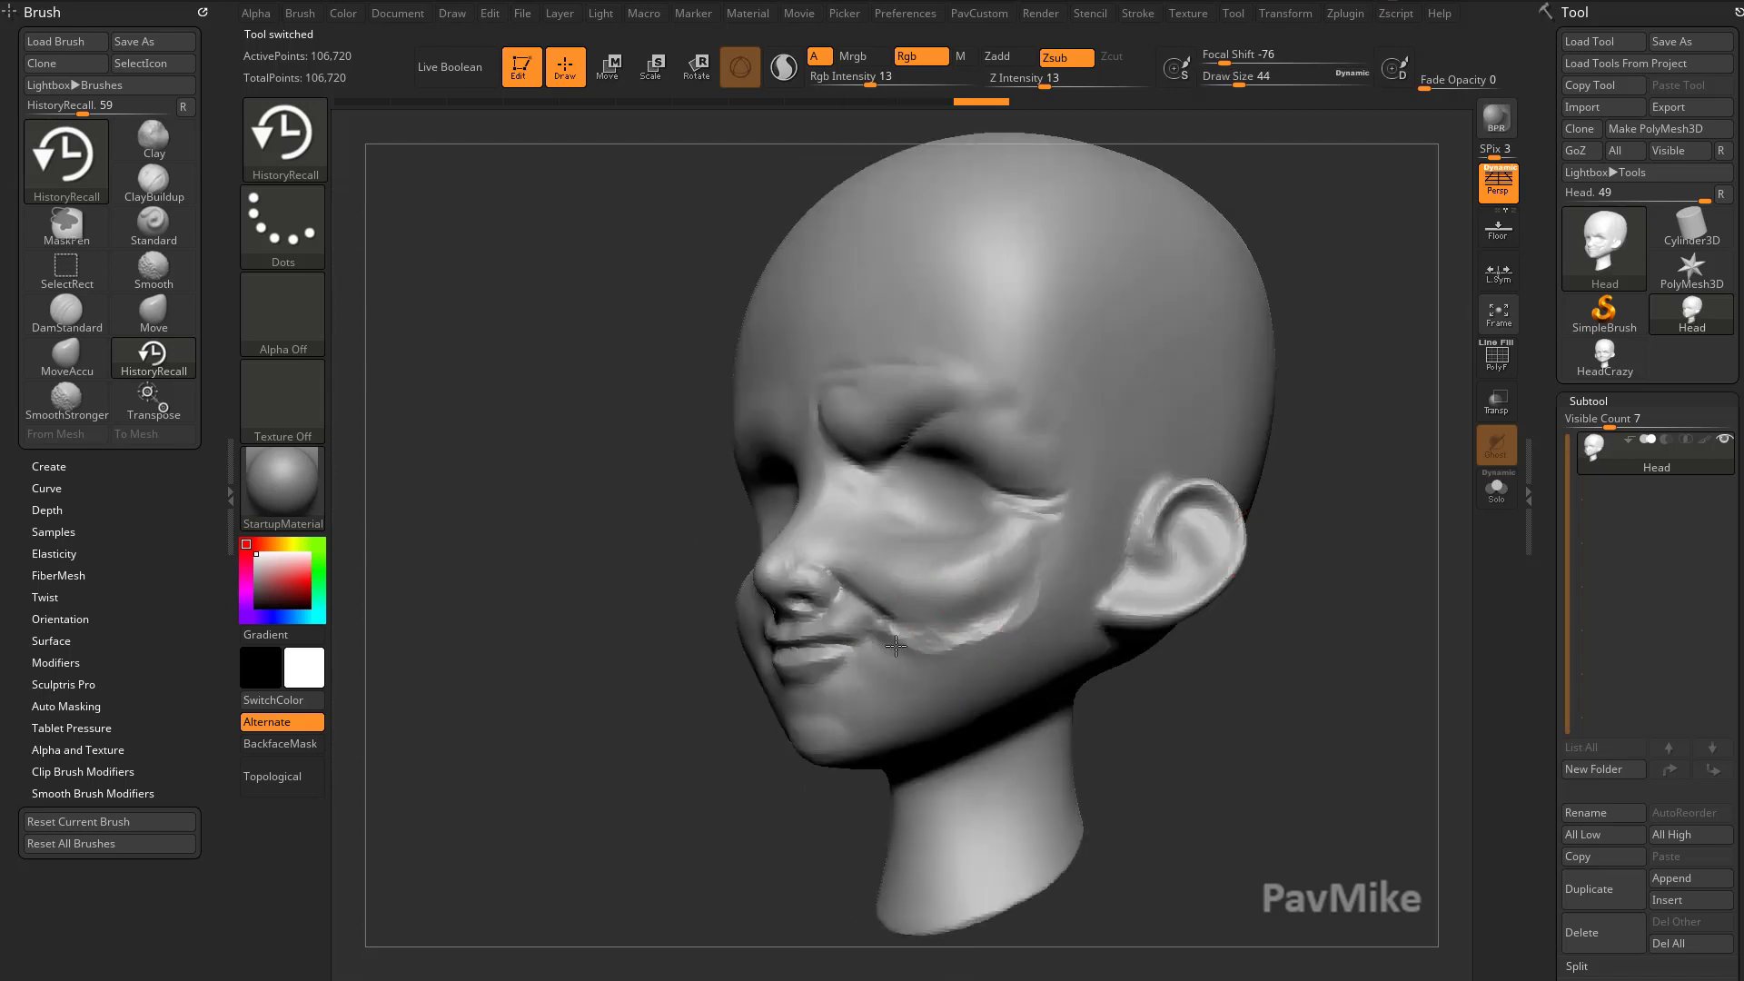
left_click_drag(895, 645, 1317, 500)
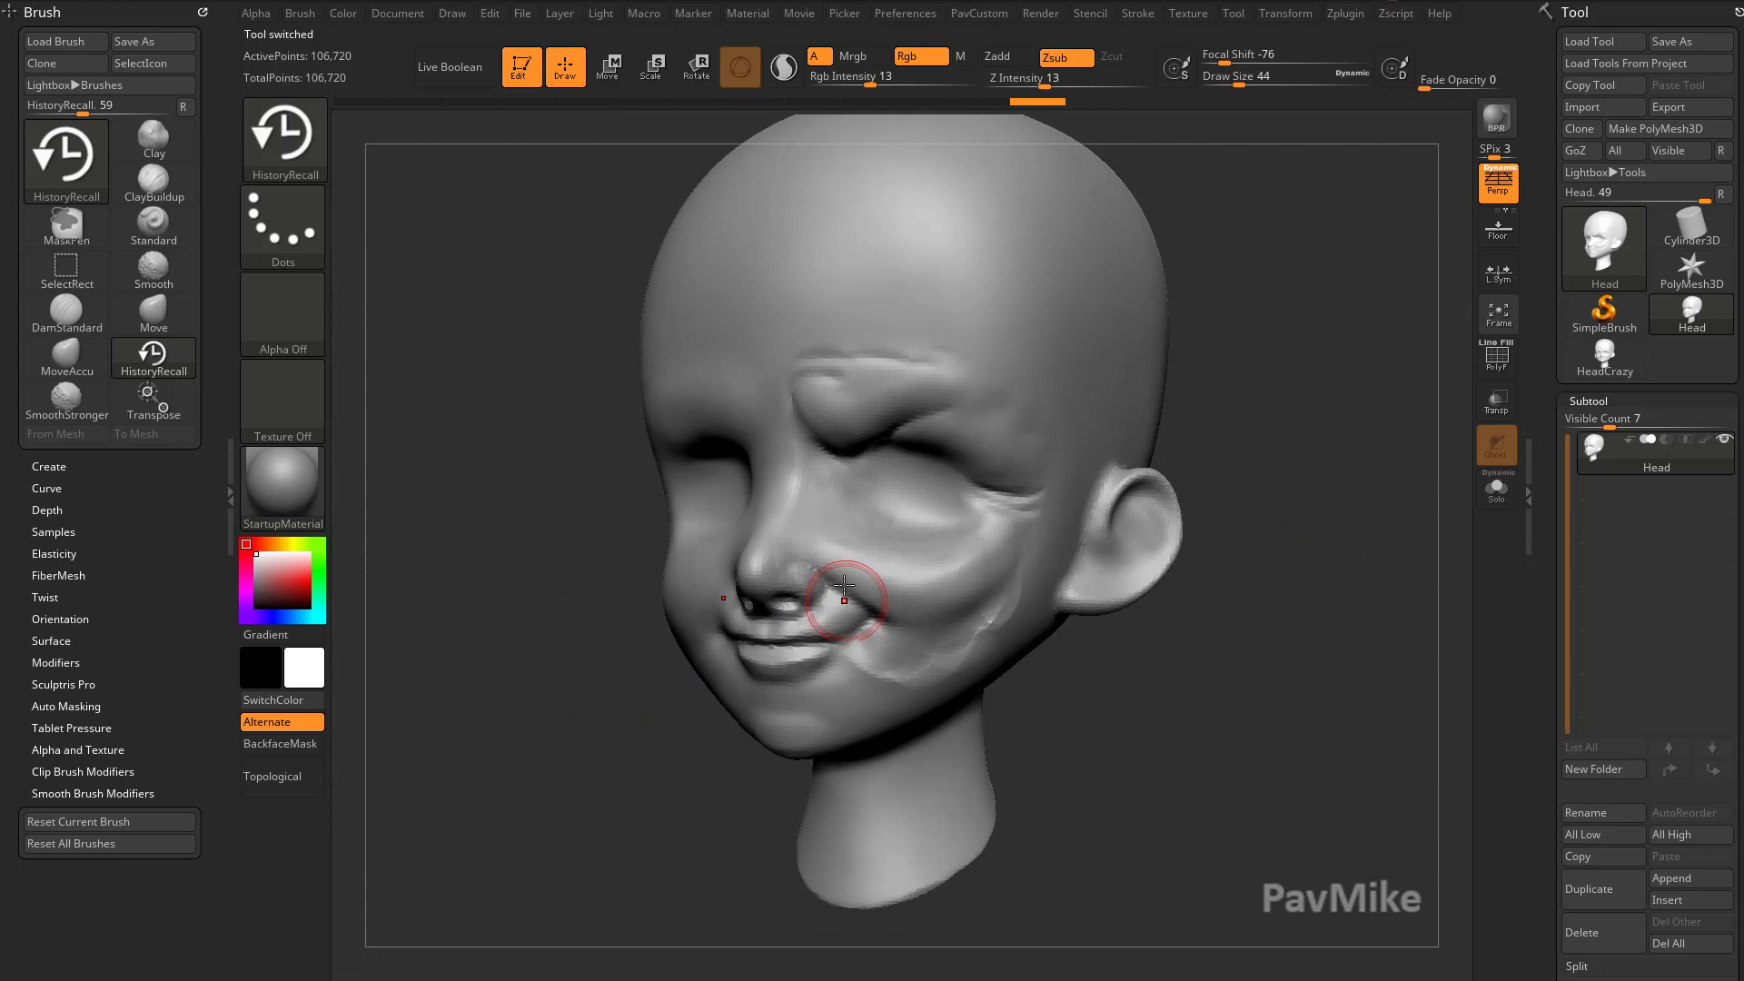
left_click_drag(846, 601, 878, 638)
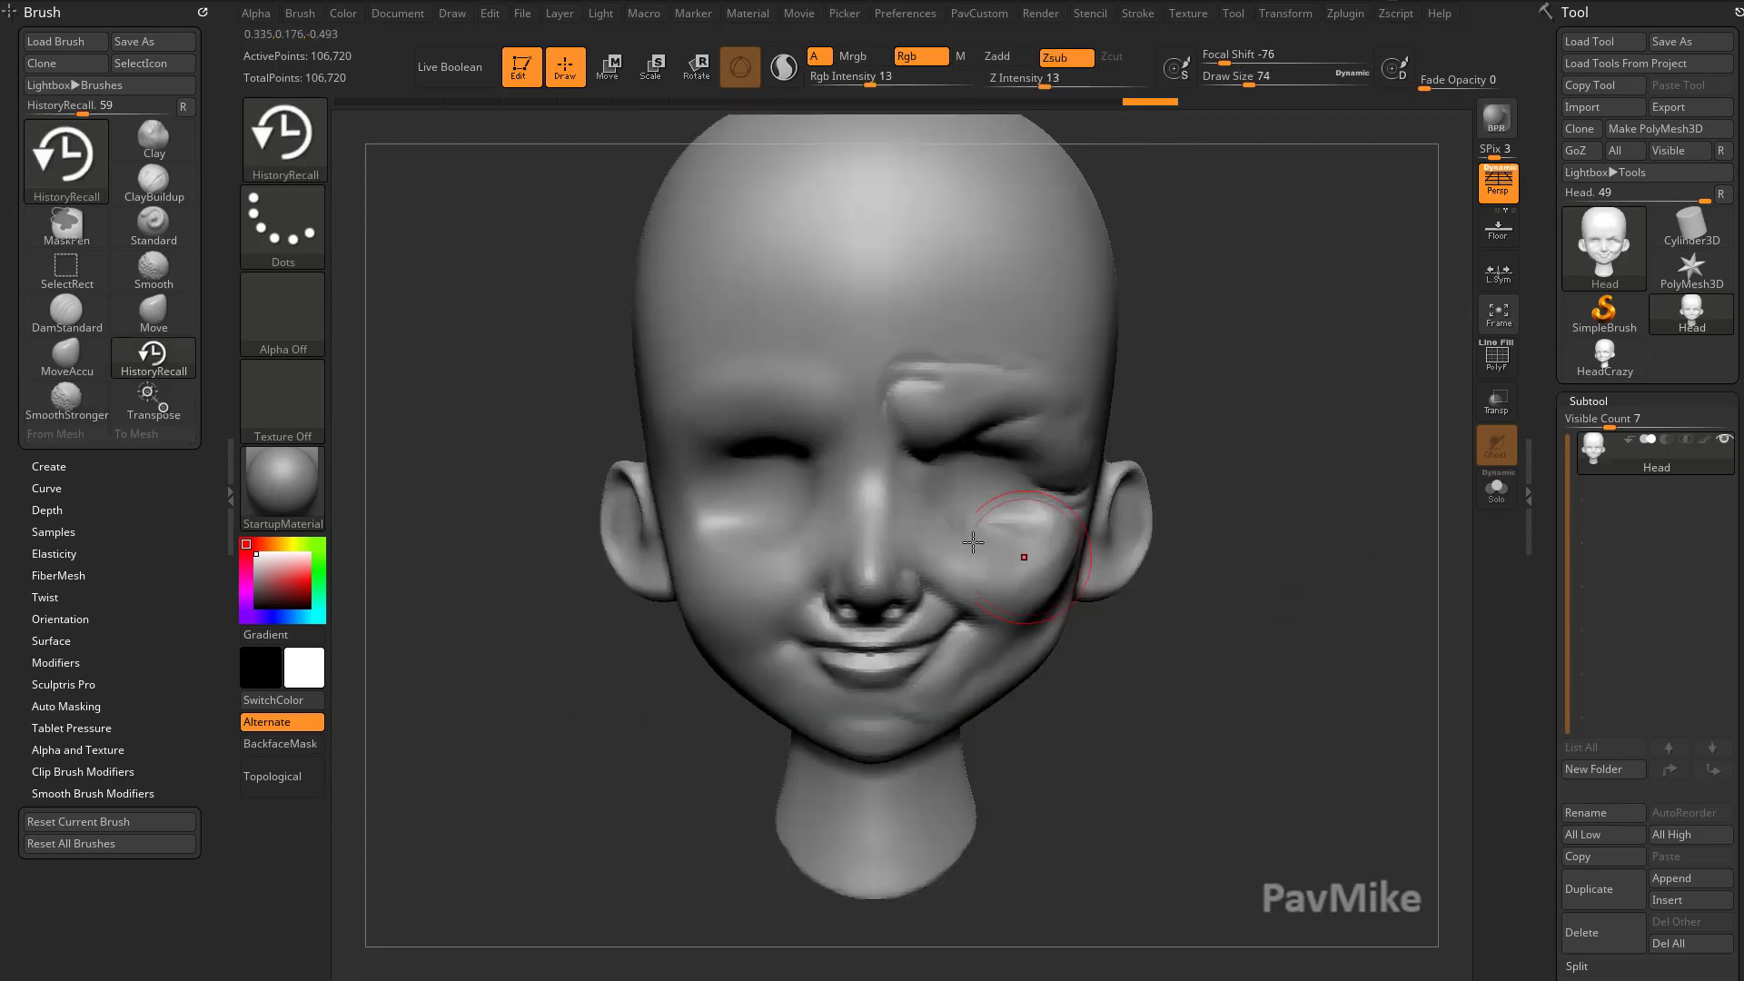
left_click_drag(973, 541, 1284, 491)
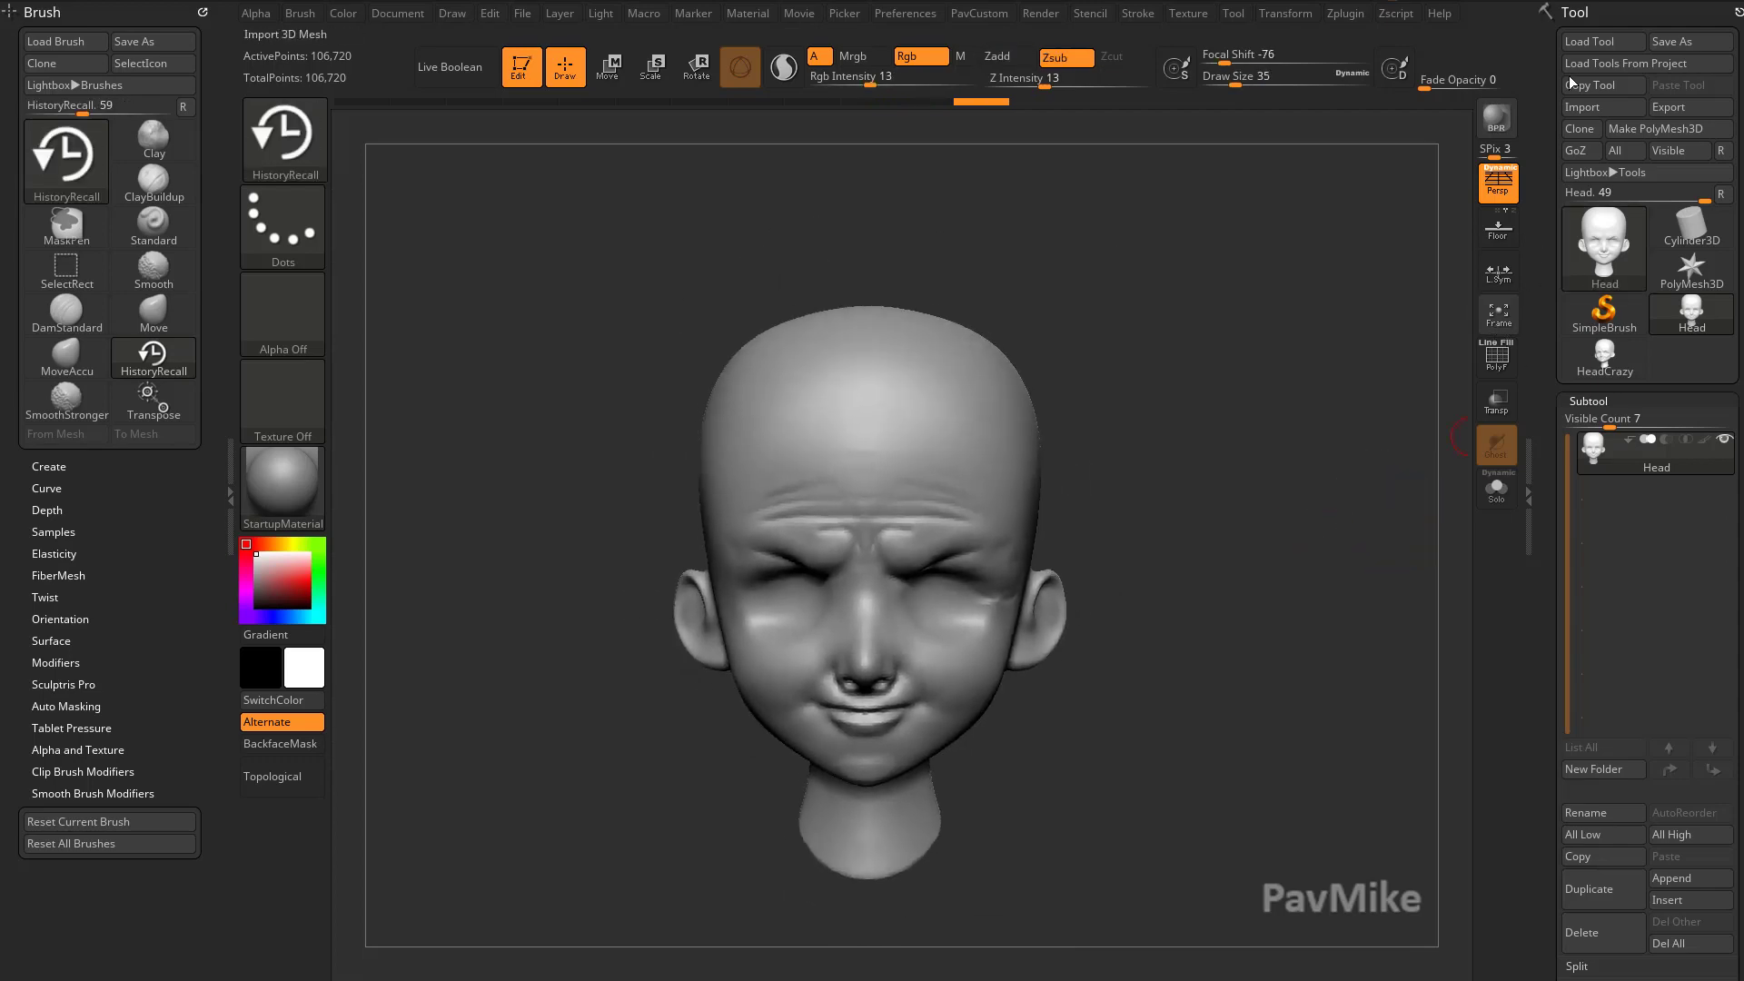
- Load the CommanderHead ZTL from the desktop and append it as a HeadCrazy subtool
left_click(1600, 41)
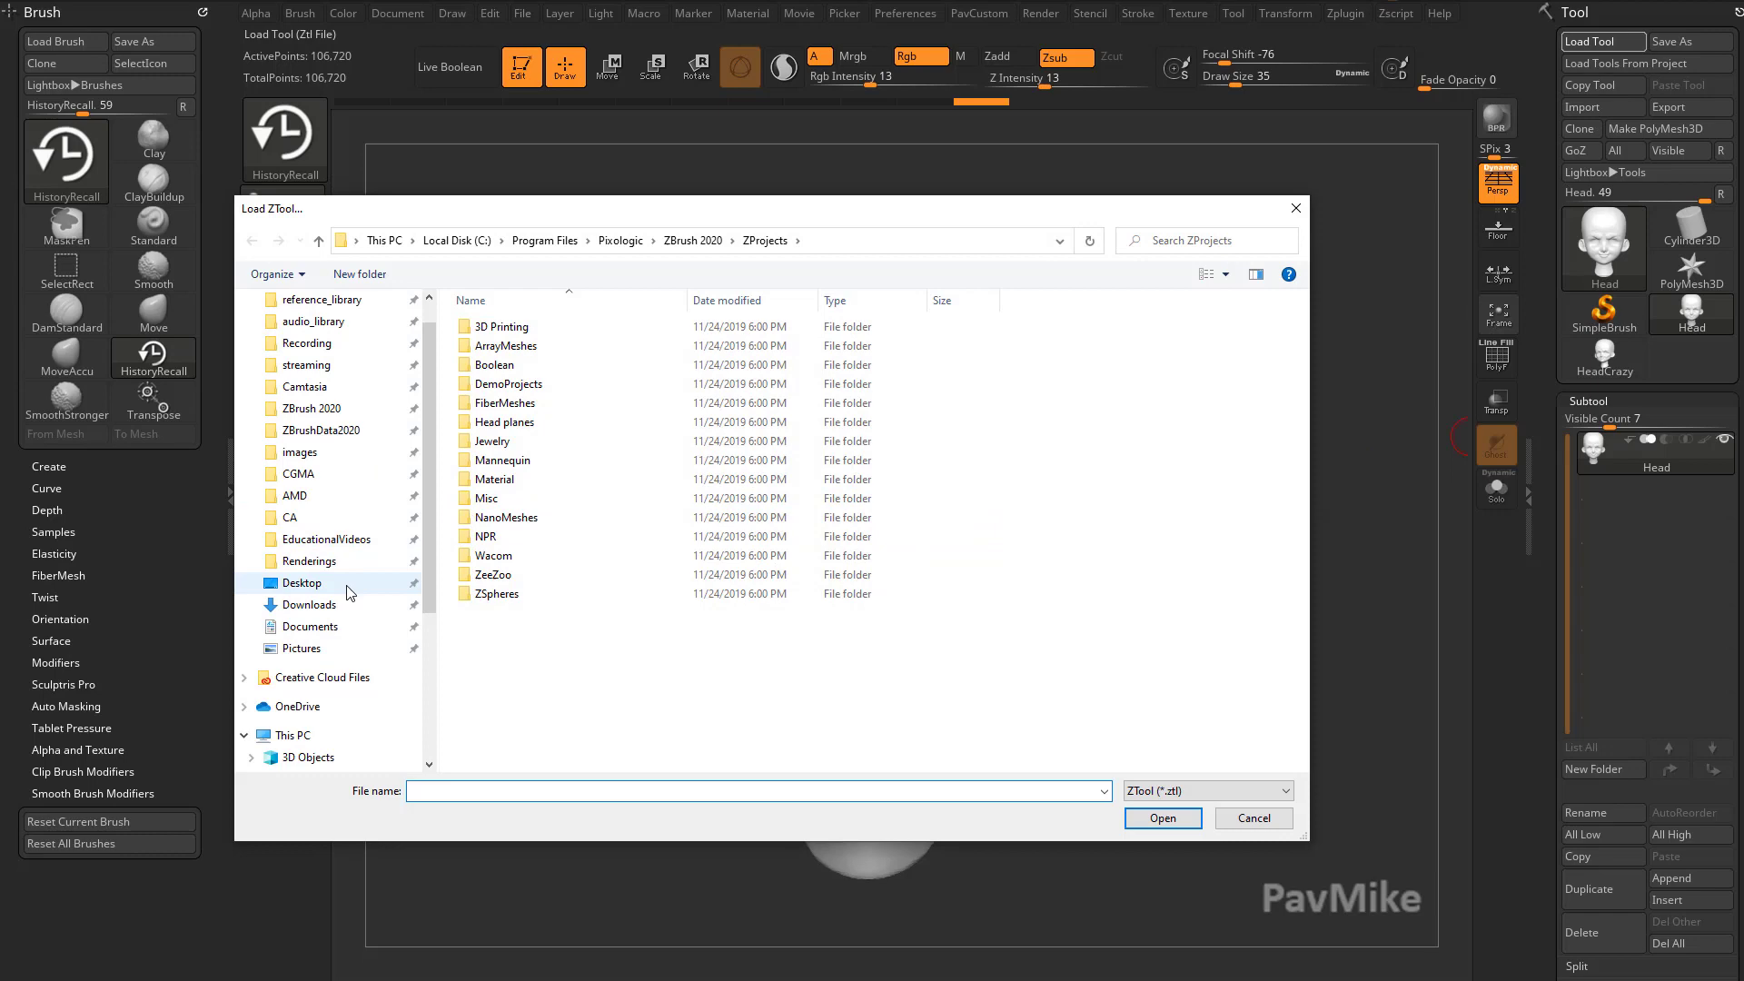
left_click(1252, 817)
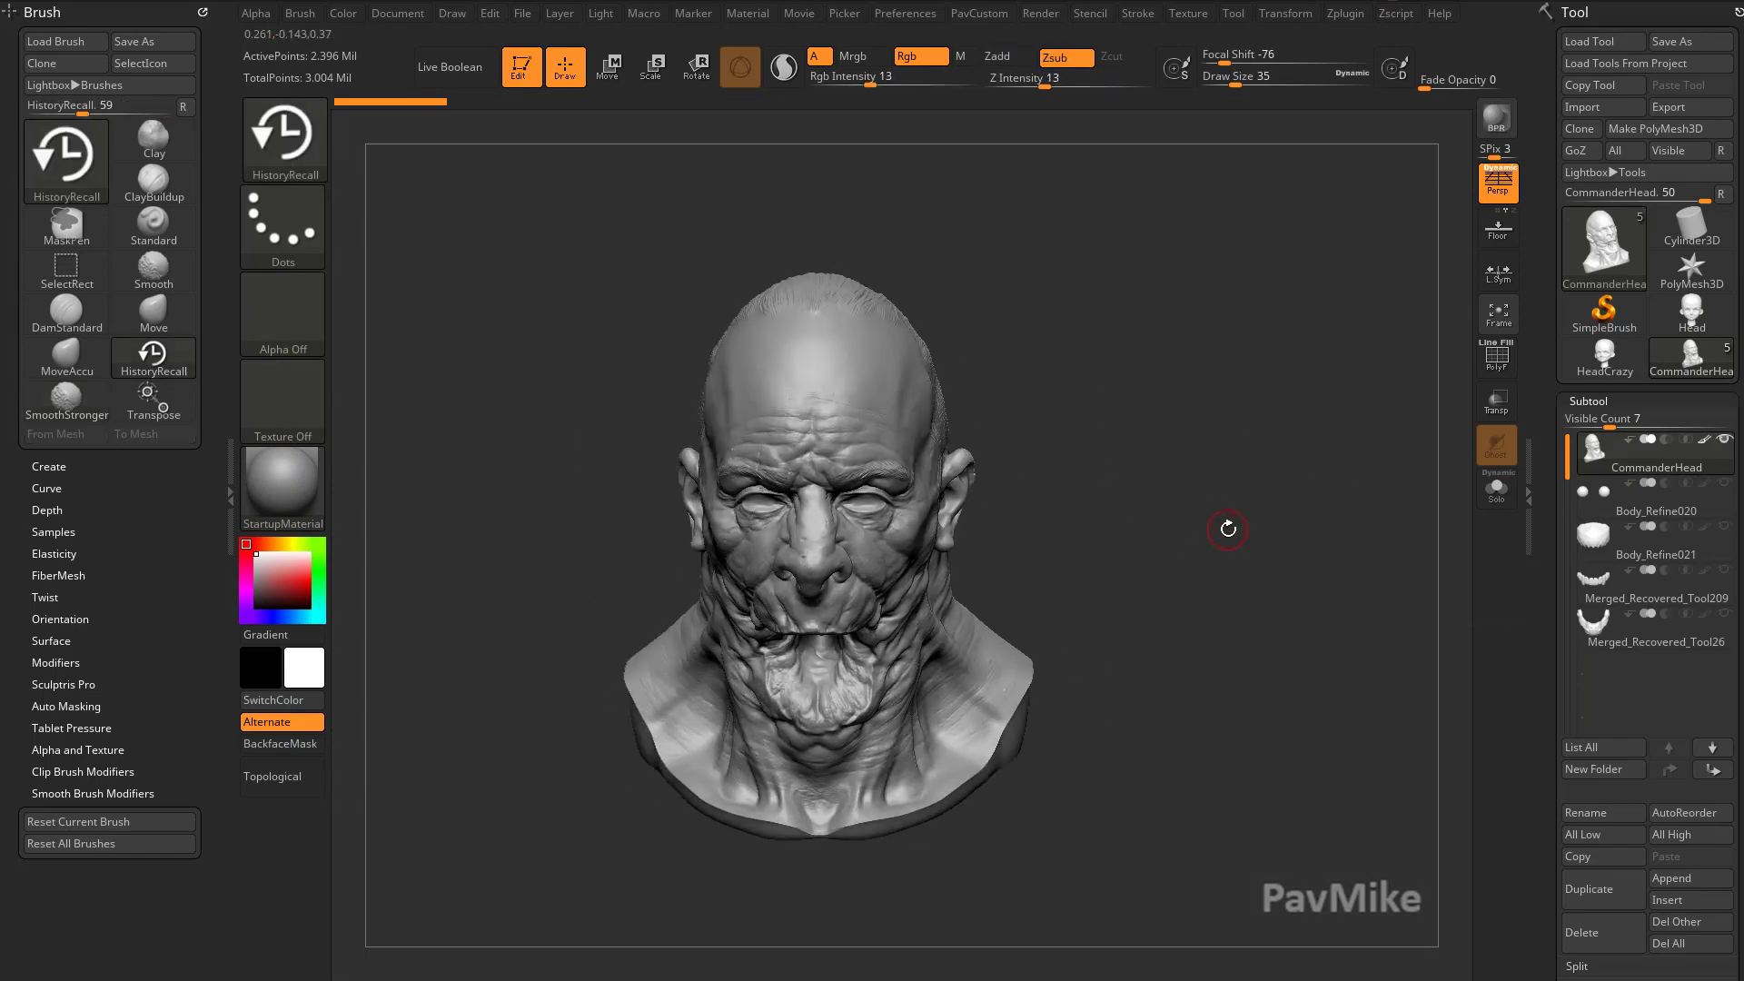
left_click(1603, 246)
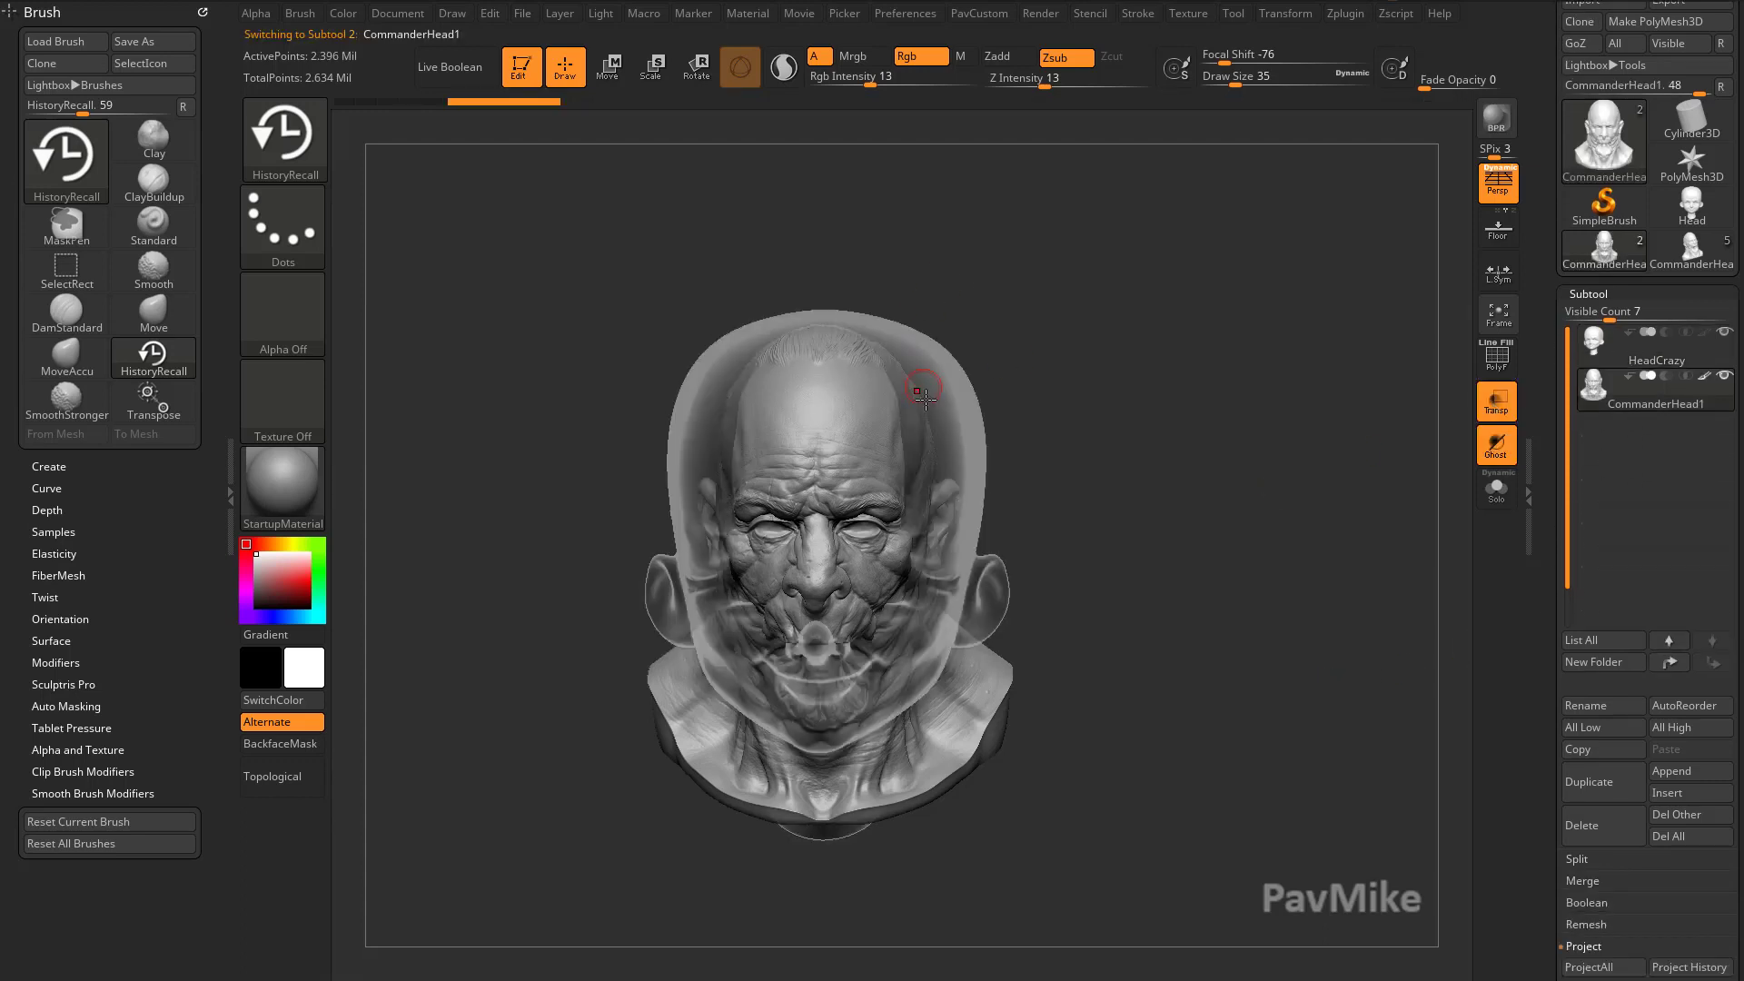
- Move and align CommanderHead1 behind the HeadCrazy face so they overlap
left_click(609, 66)
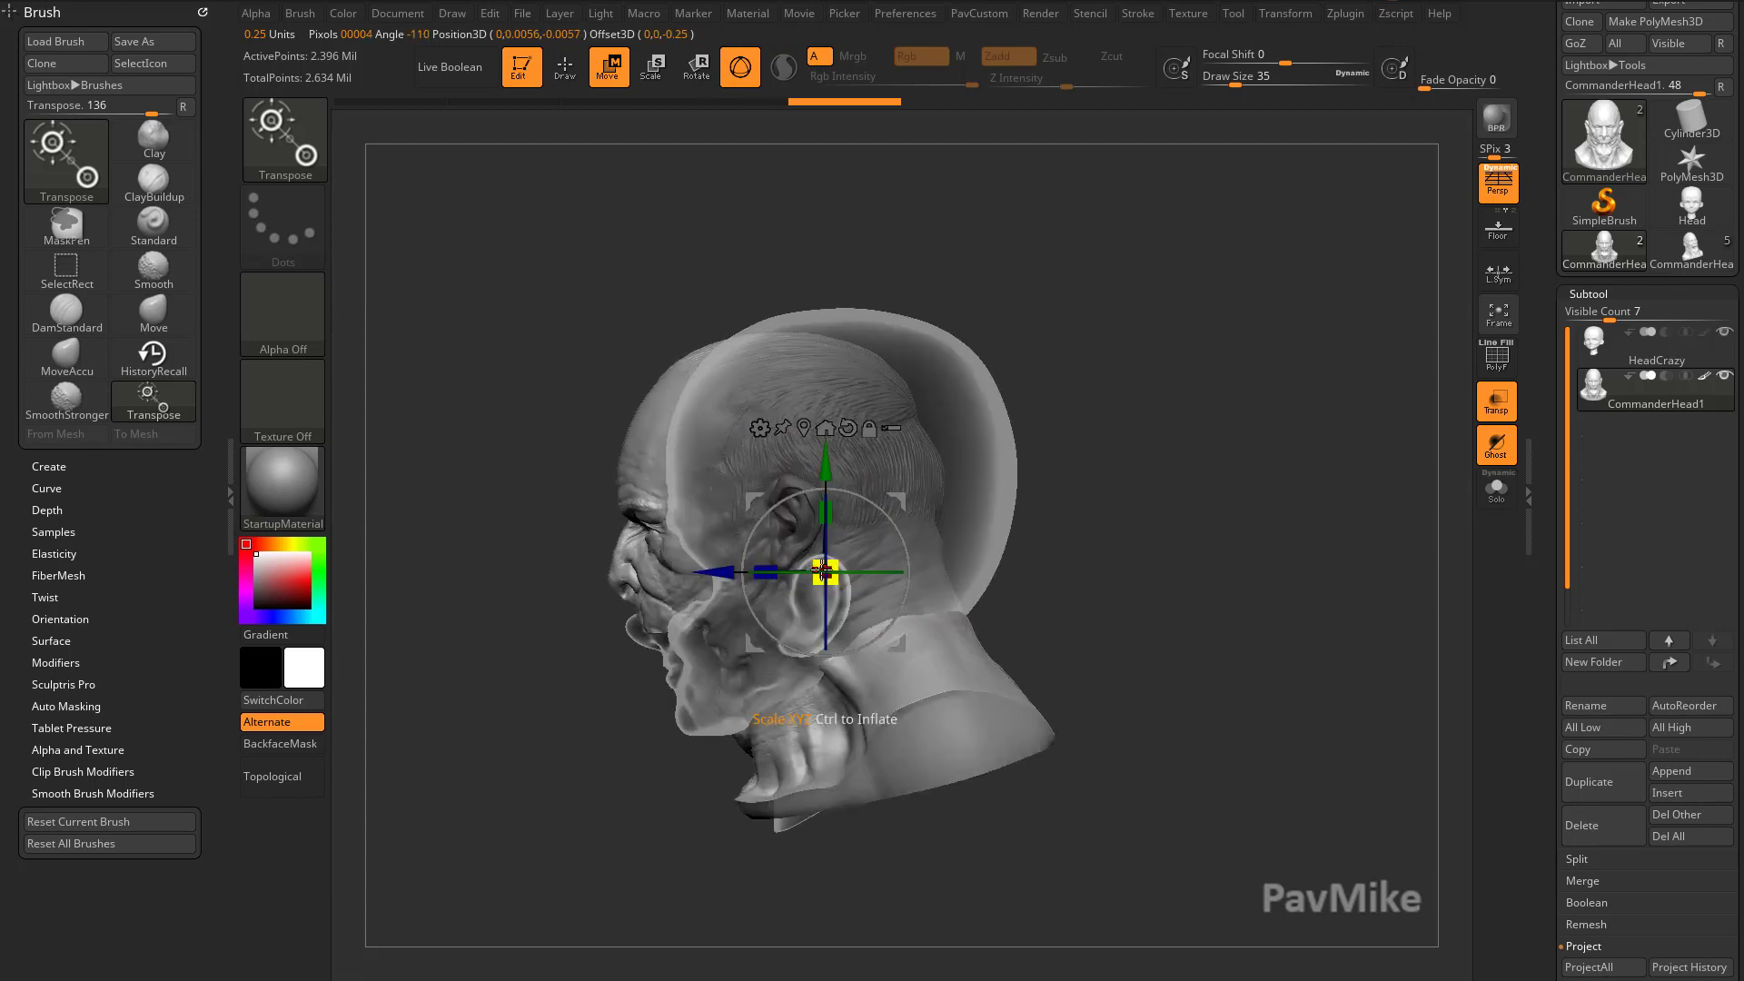
left_click_drag(817, 573, 917, 561)
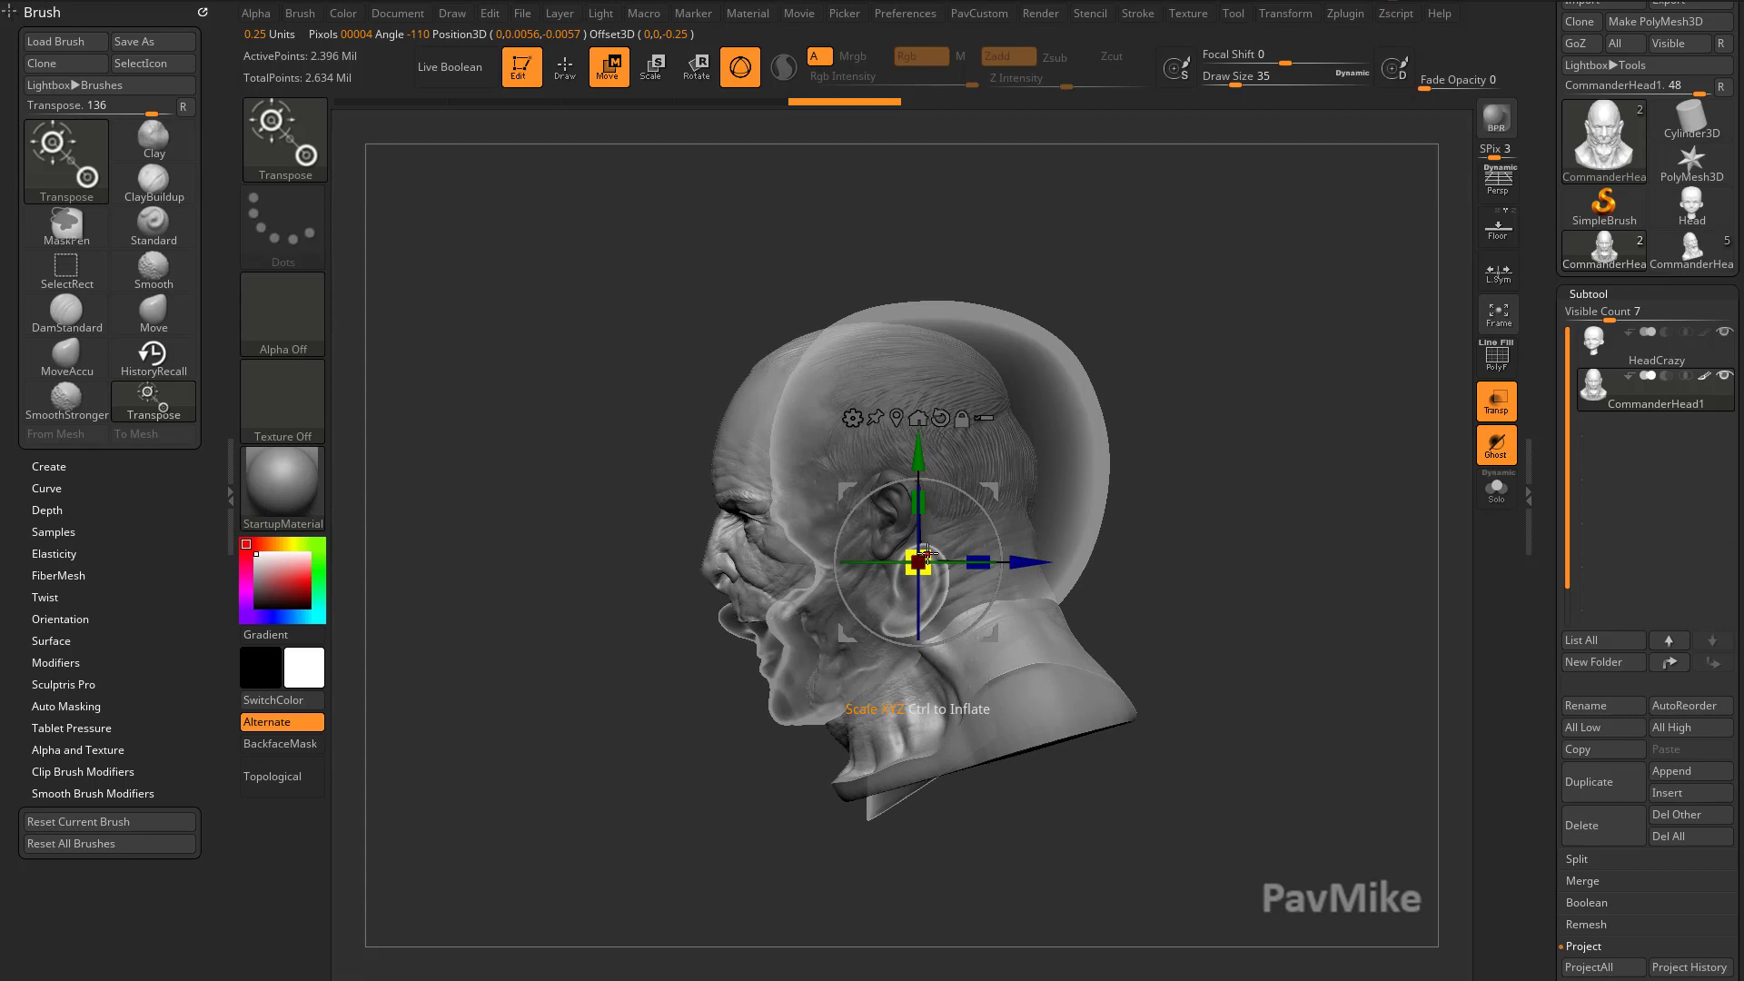
left_click_drag(917, 561, 990, 611)
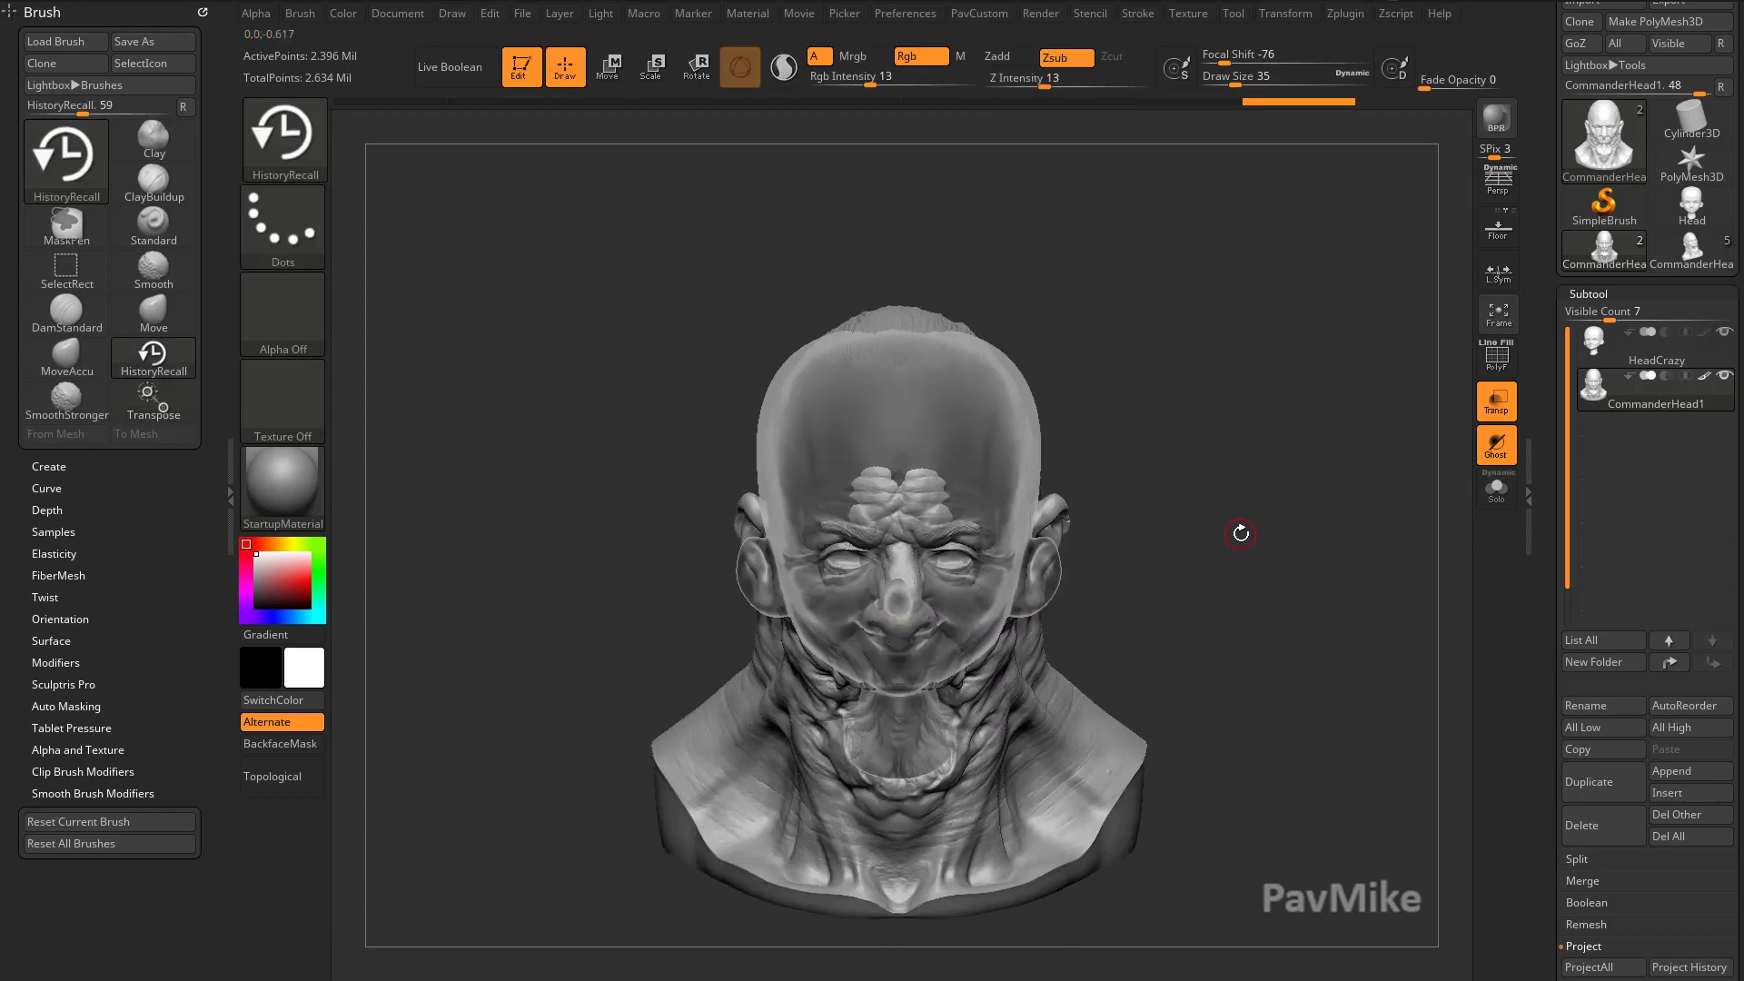
- Orbit to check head alignment and mark the current history step as recall source
left_click_drag(1238, 534, 812, 417)
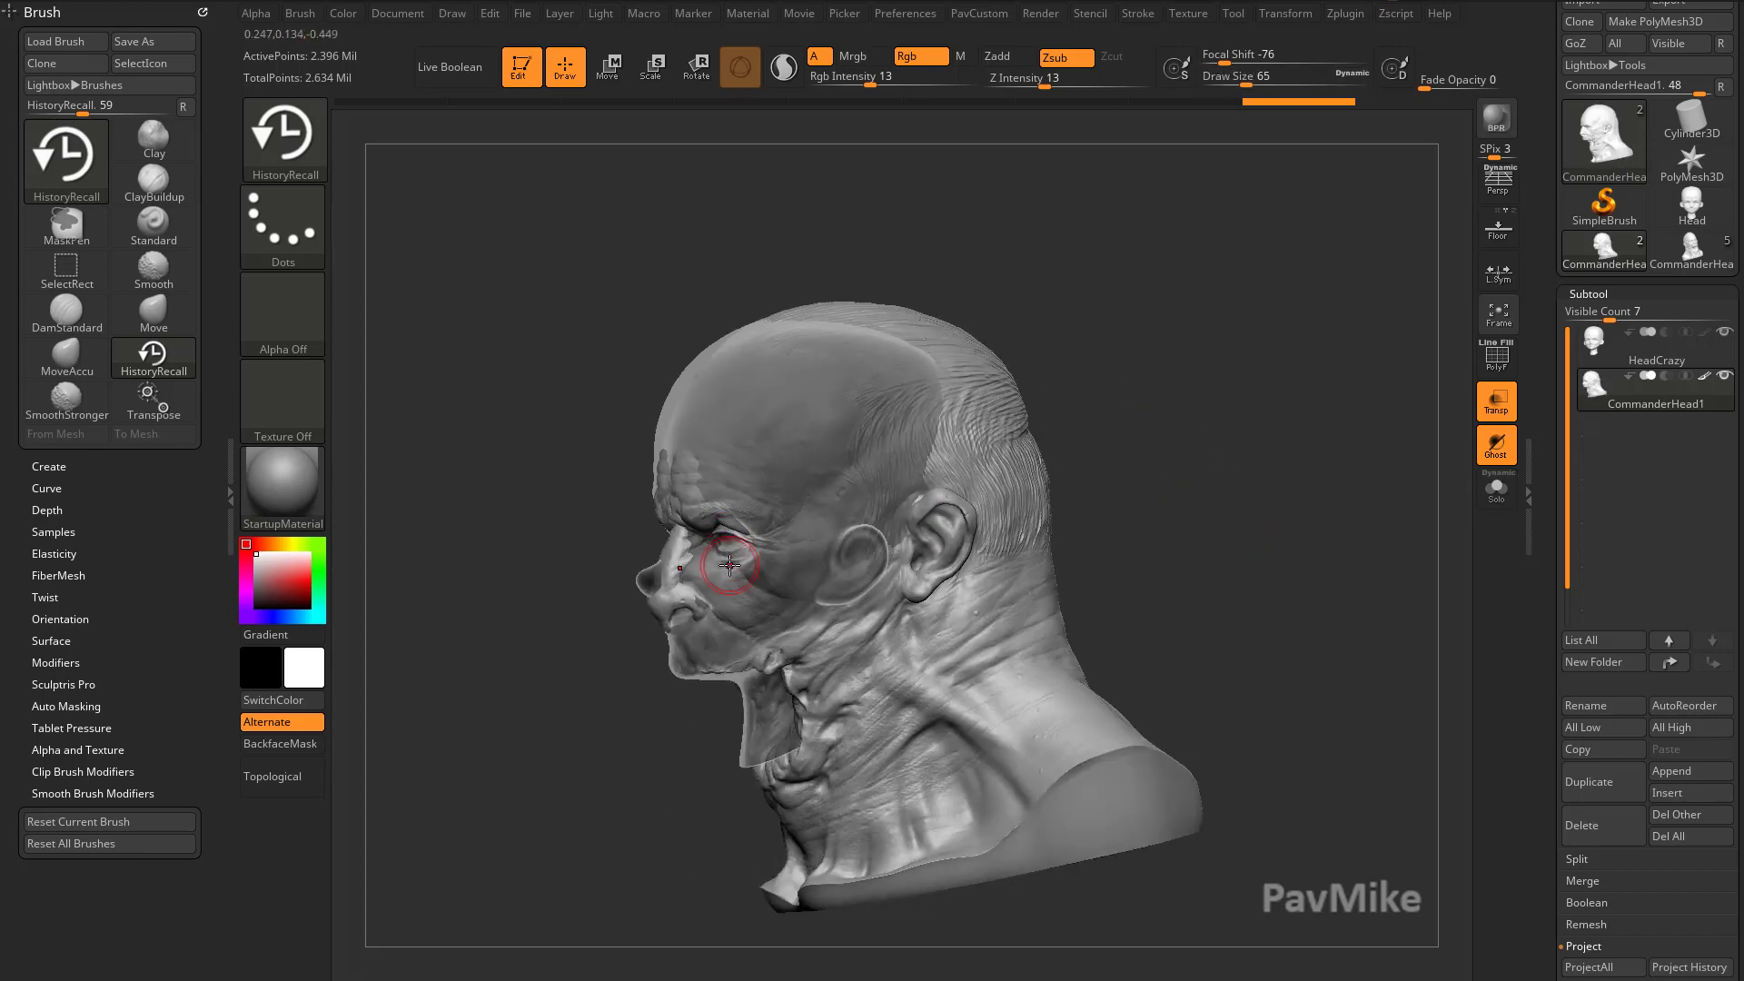
left_click_drag(728, 561, 1183, 514)
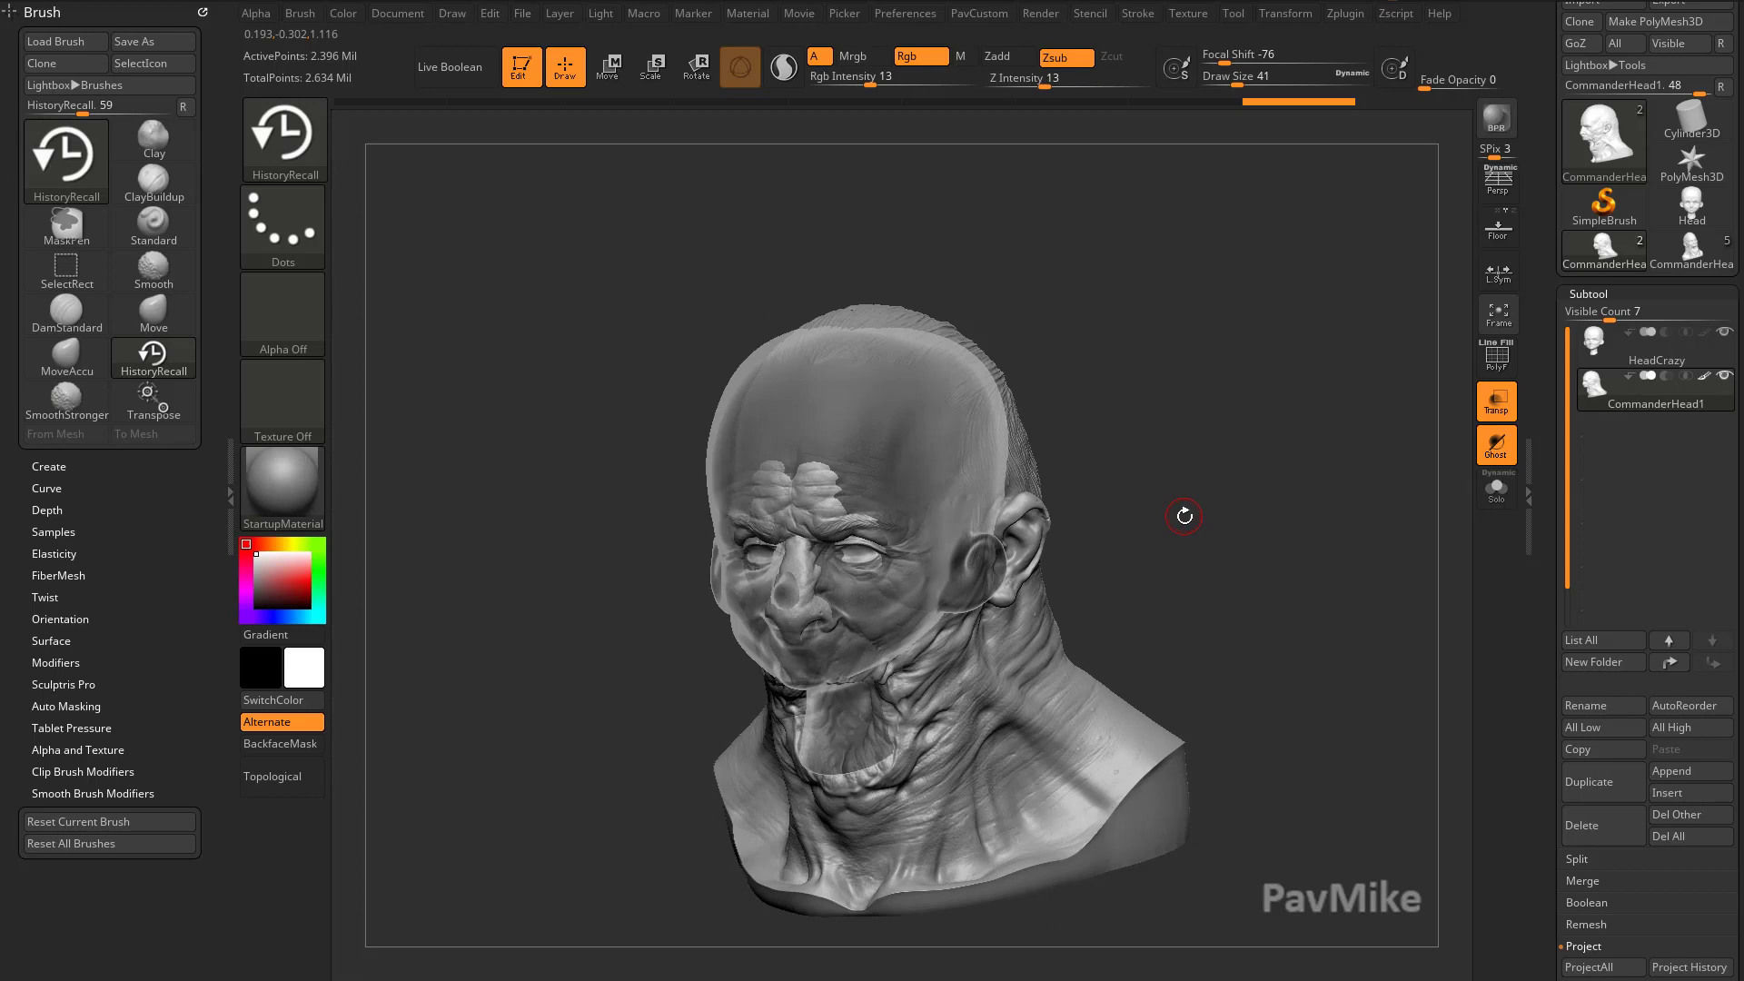
left_click_drag(1183, 516, 1045, 529)
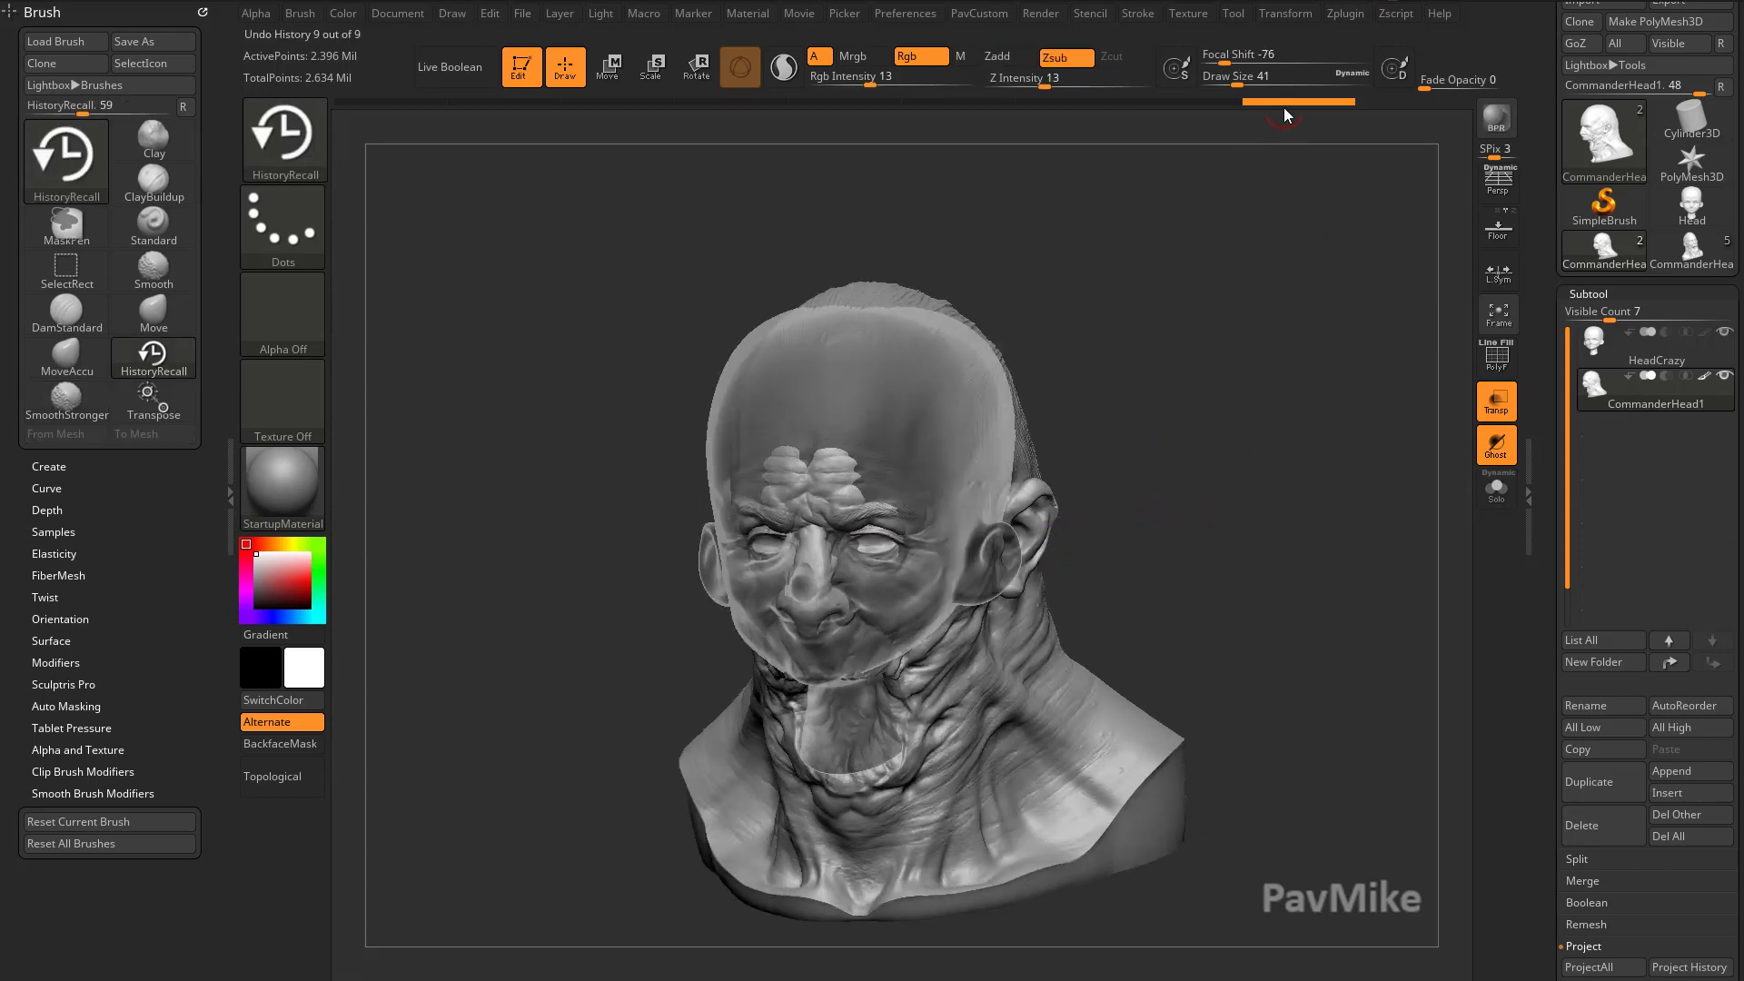
left_click(1495, 443)
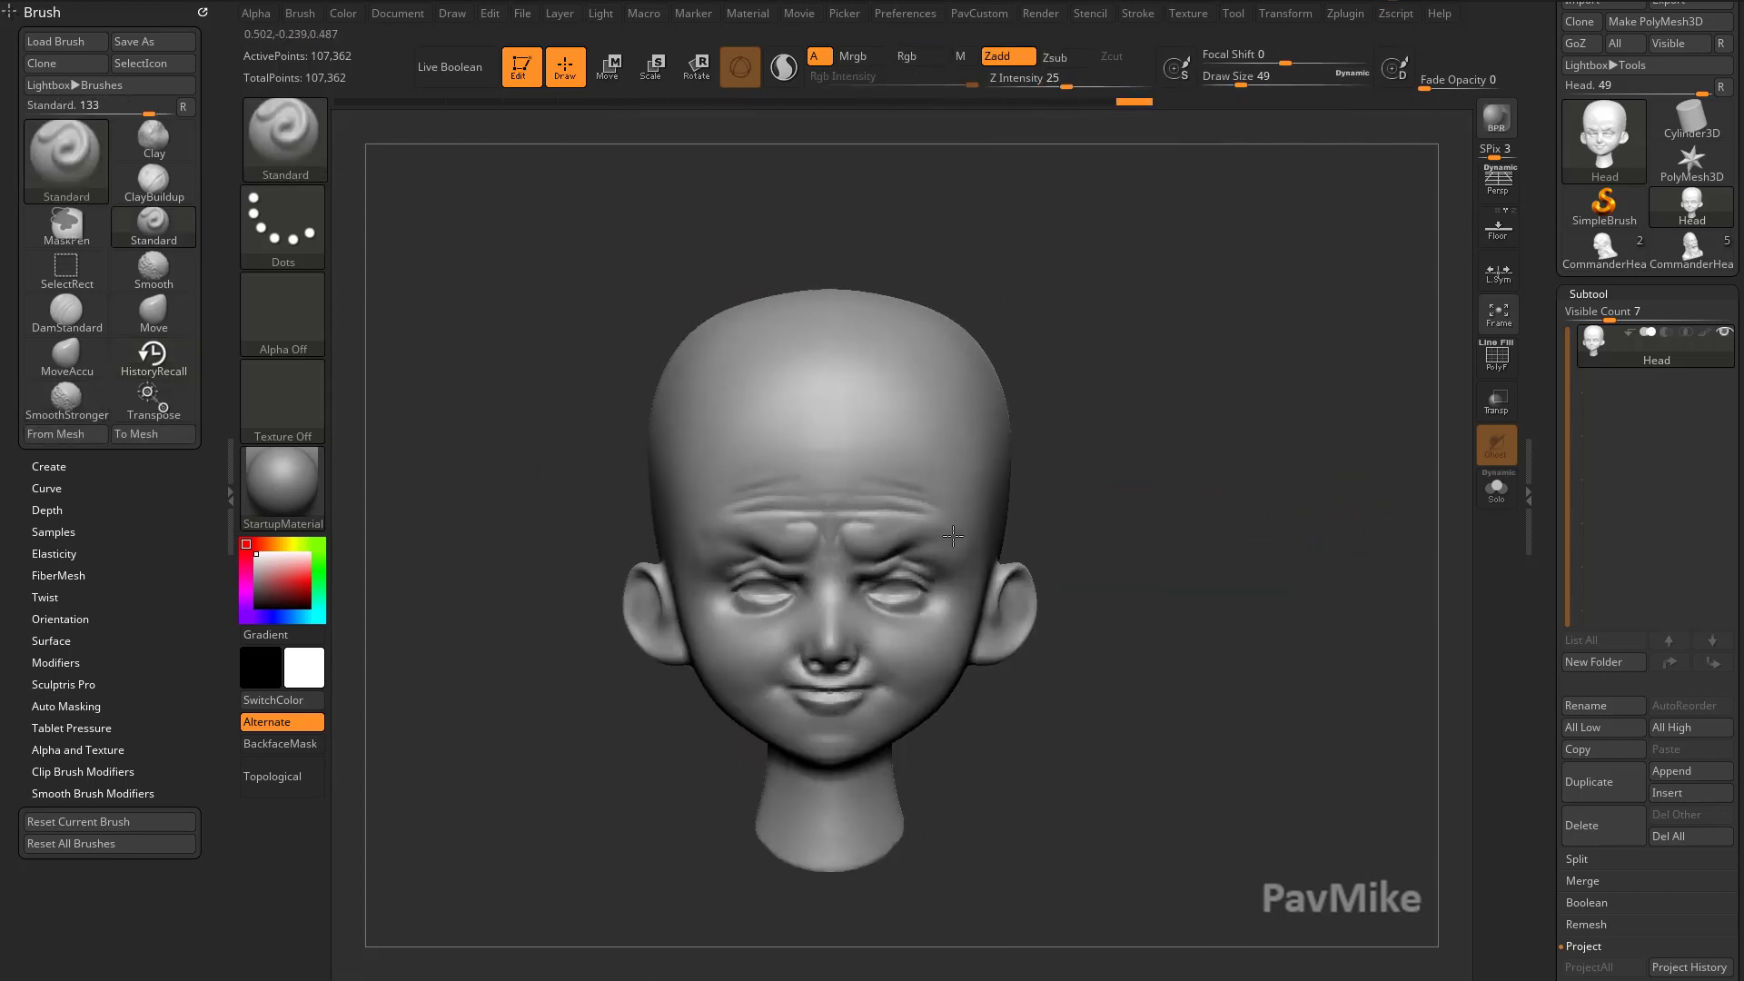
- Deepen the brow furrows with the Clay brush and orbit to a three-quarter view
left_click_drag(952, 537, 1322, 549)
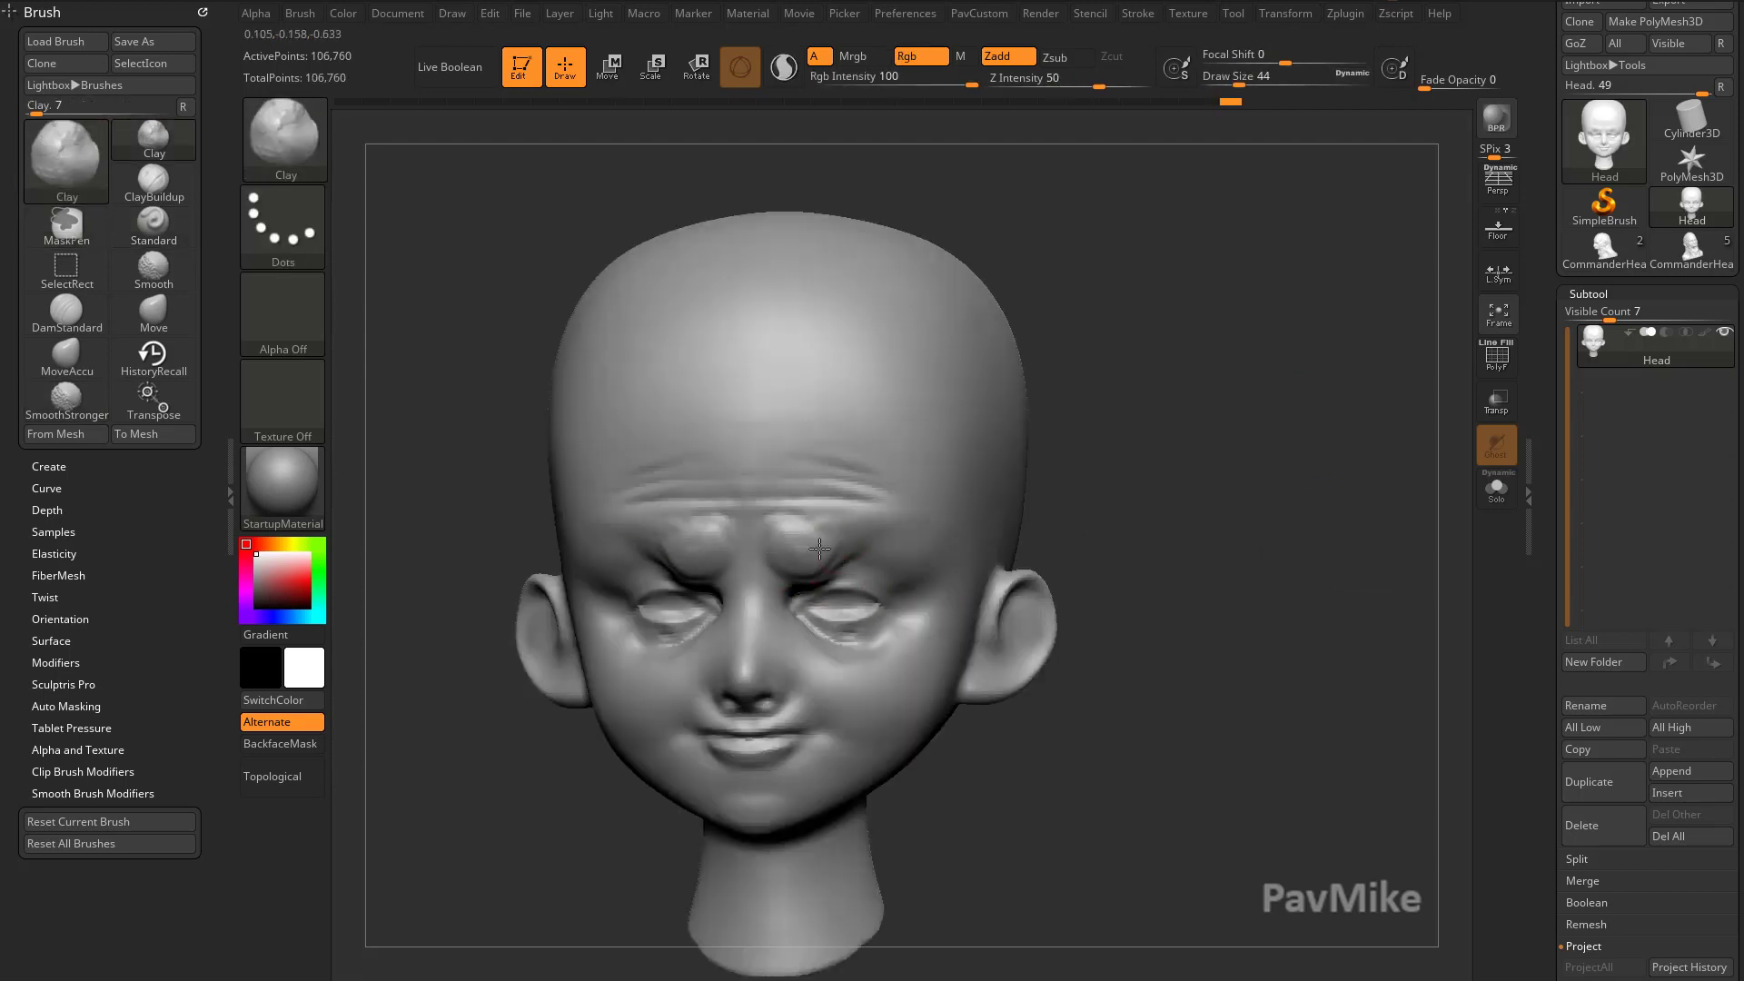
left_click_drag(818, 545, 1212, 576)
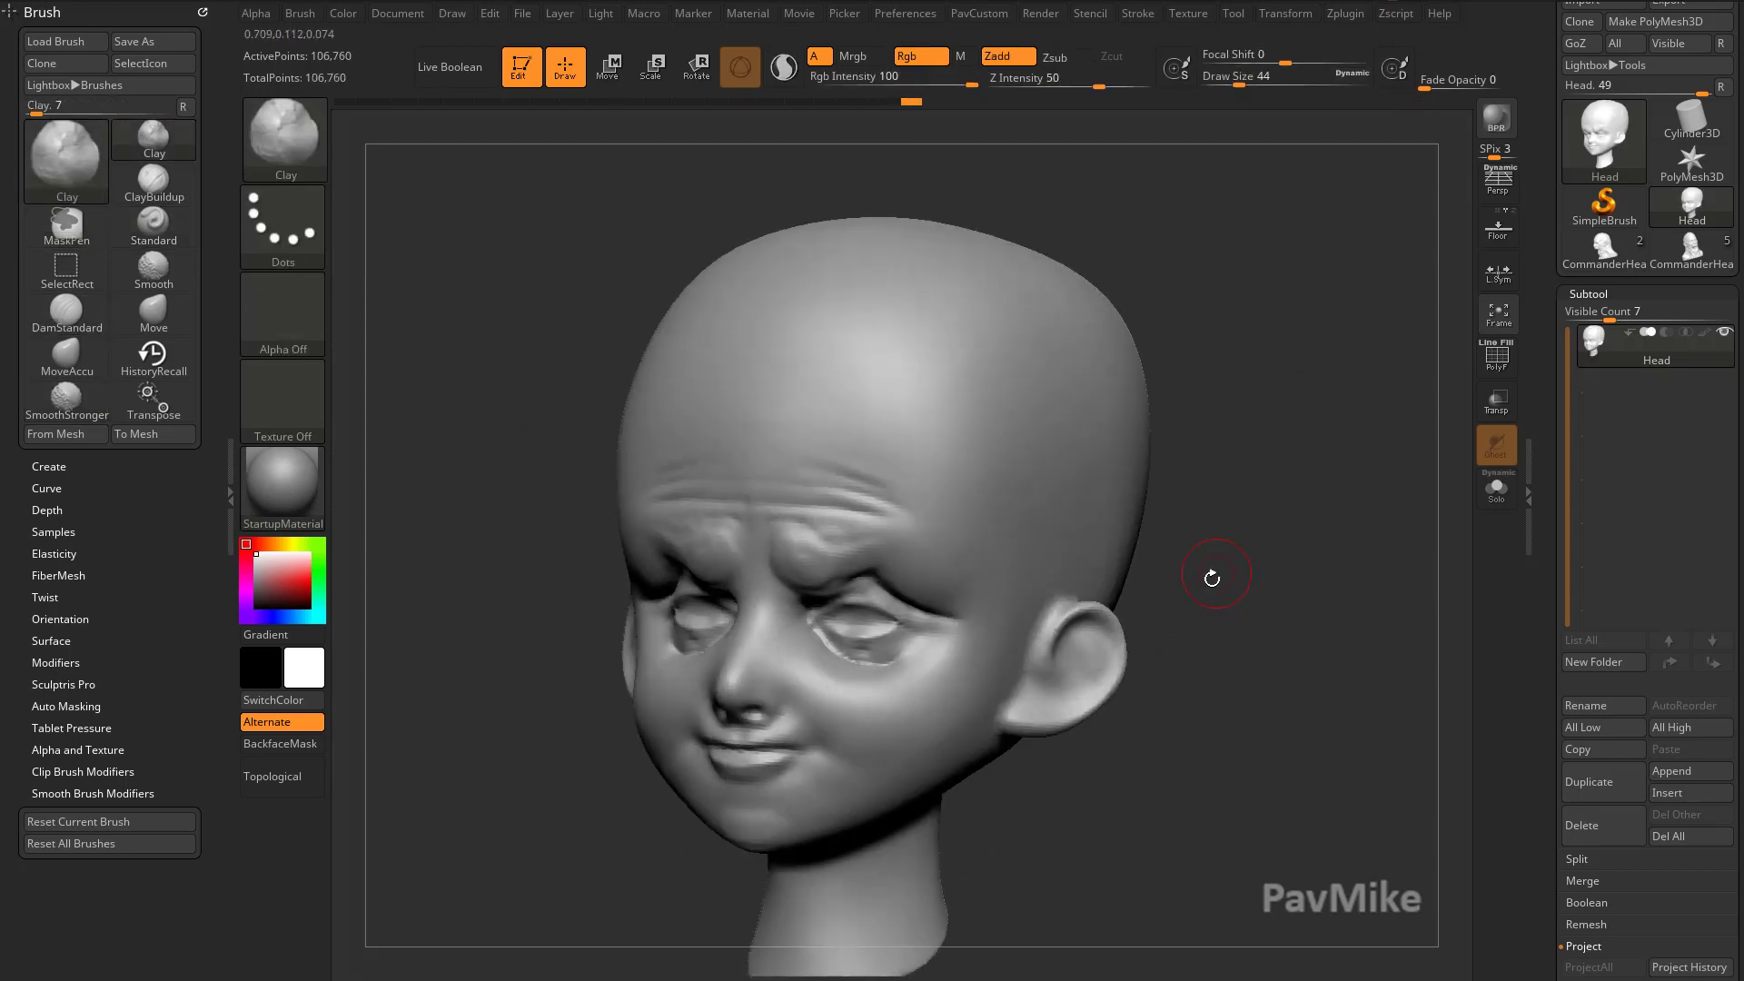